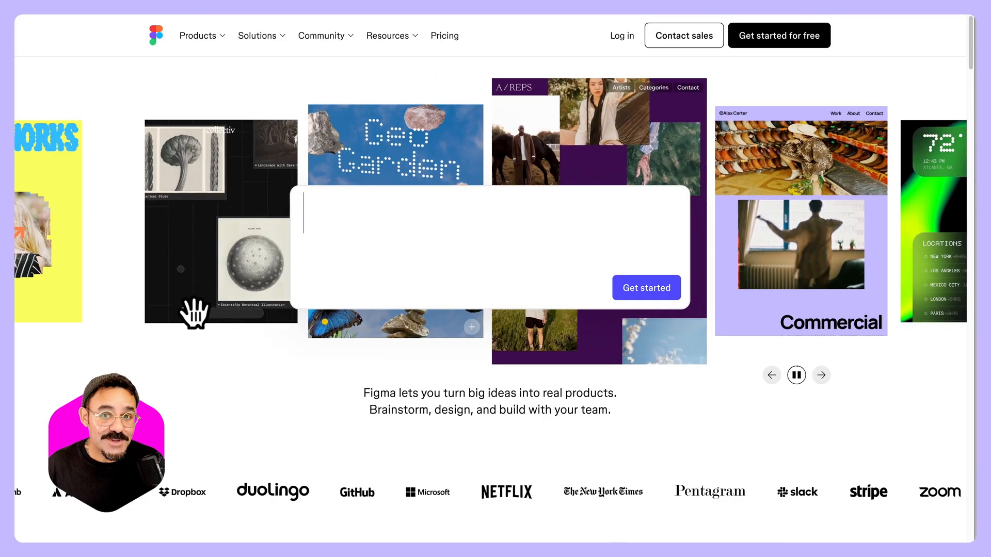
Scroll the landing page and preview the developer handoff and on-brand asset demos.
{"action": "scroll", "scroll_direction": "down", "scroll_amount": 3}
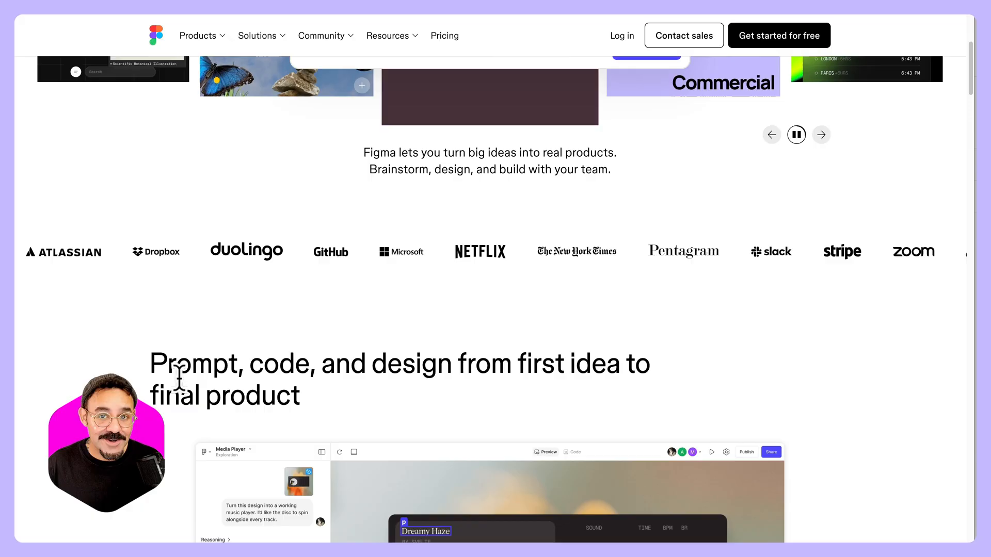
{"action": "scroll", "scroll_direction": "down", "scroll_amount": 3}
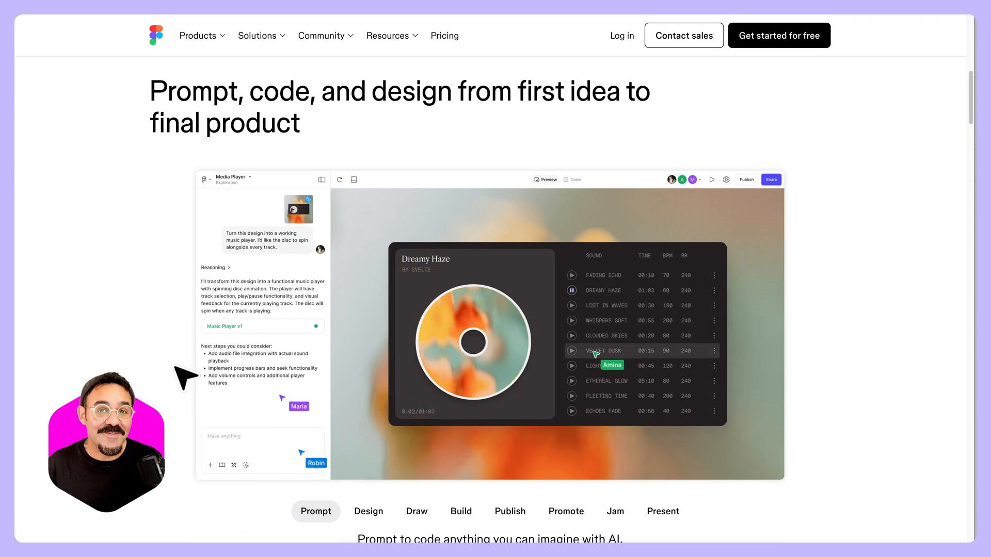
{"action": "scroll", "scroll_direction": "down", "scroll_amount": 3}
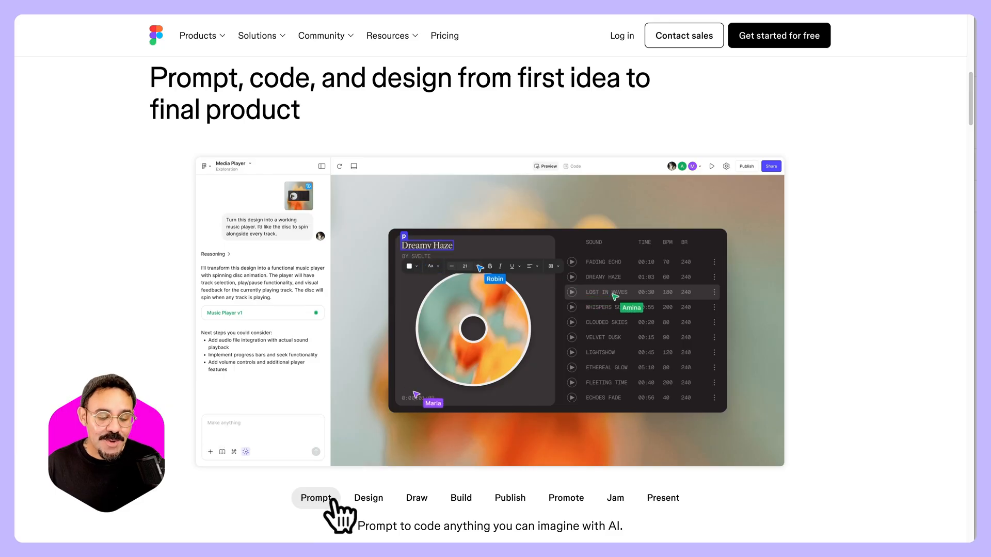
{"action": "left_click", "coordinate": [460, 498]}
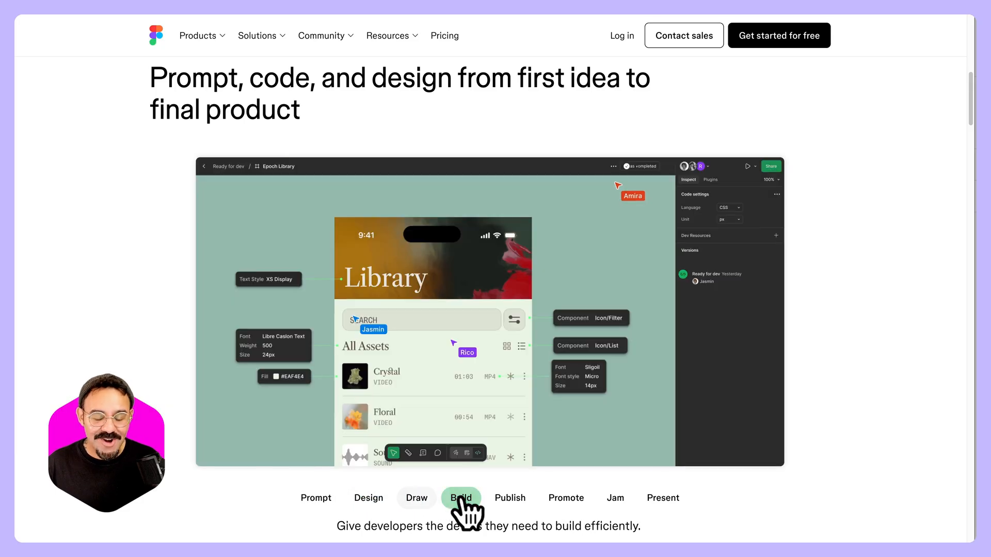
{"action": "left_click", "coordinate": [565, 498]}
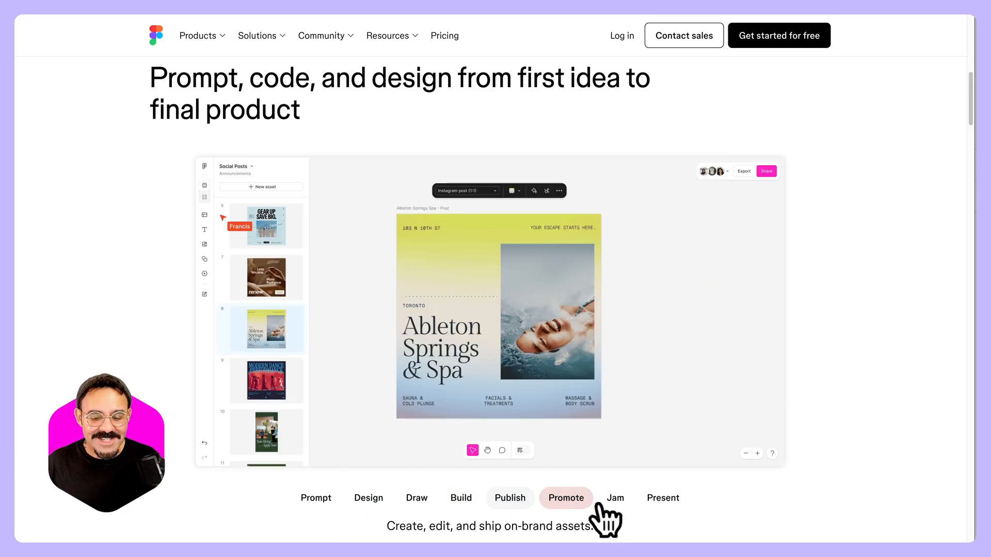
{"action": "left_click", "coordinate": [663, 498]}
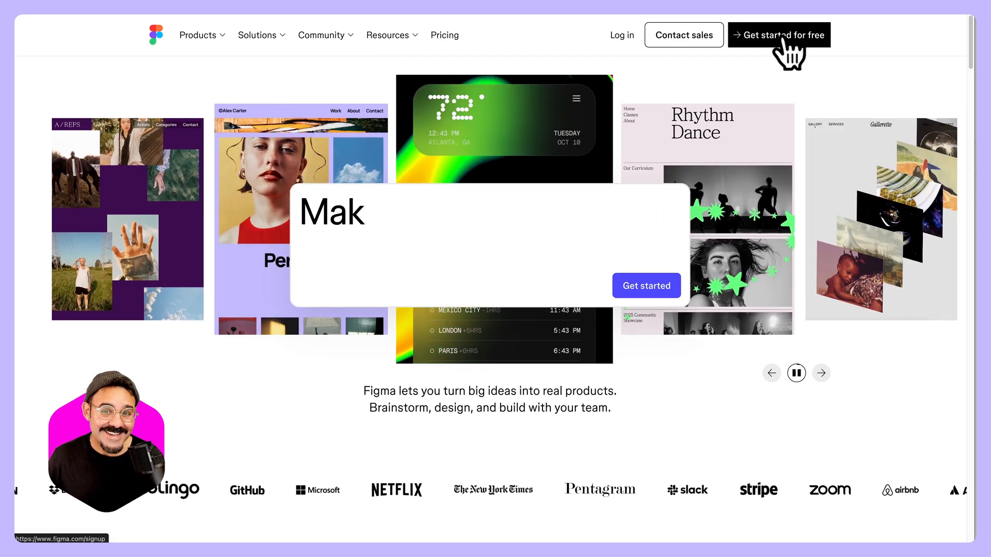
Start a free account sign-up and continue with an email address.
{"action": "left_click", "coordinate": [779, 35]}
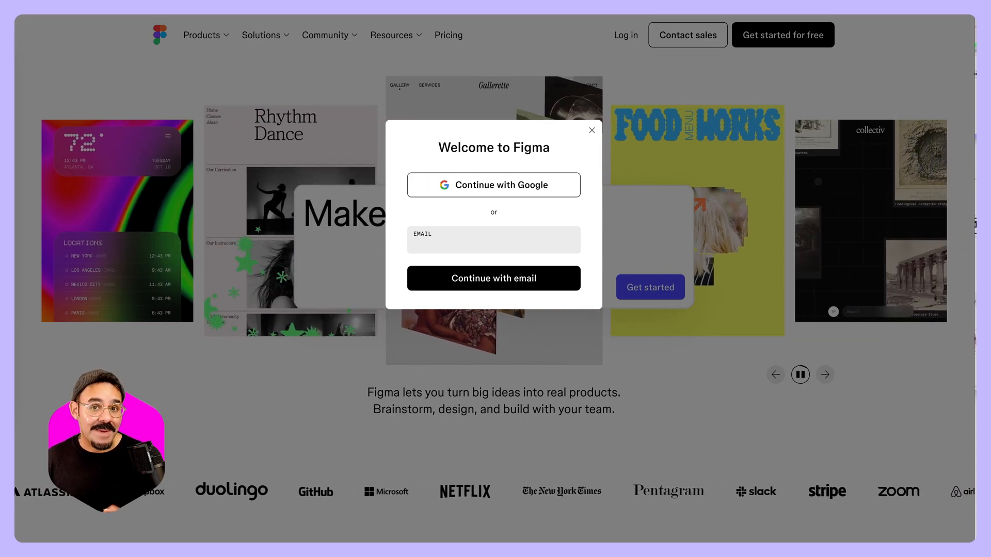
{"action": "type", "text": "m"}
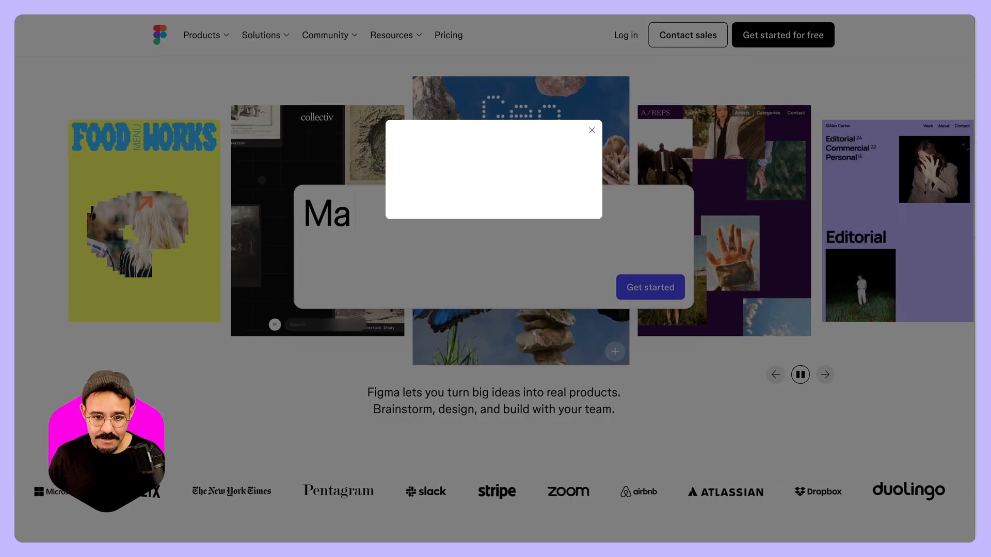
{"action": "left_click", "coordinate": [650, 286]}
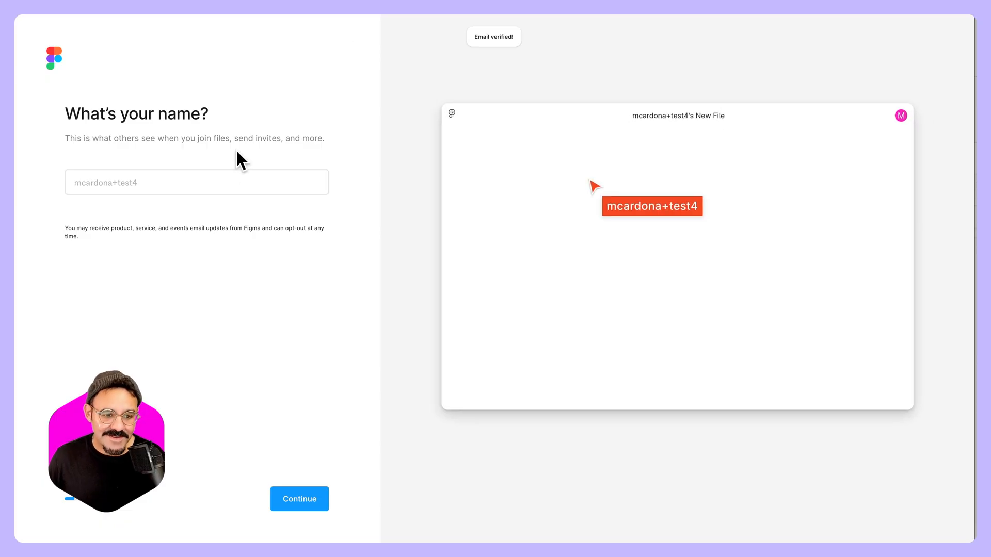
Name the account Miggi, choose School at College / University level, and answer 'Yes, a few times'.
{"action": "type", "text": "Migg"}
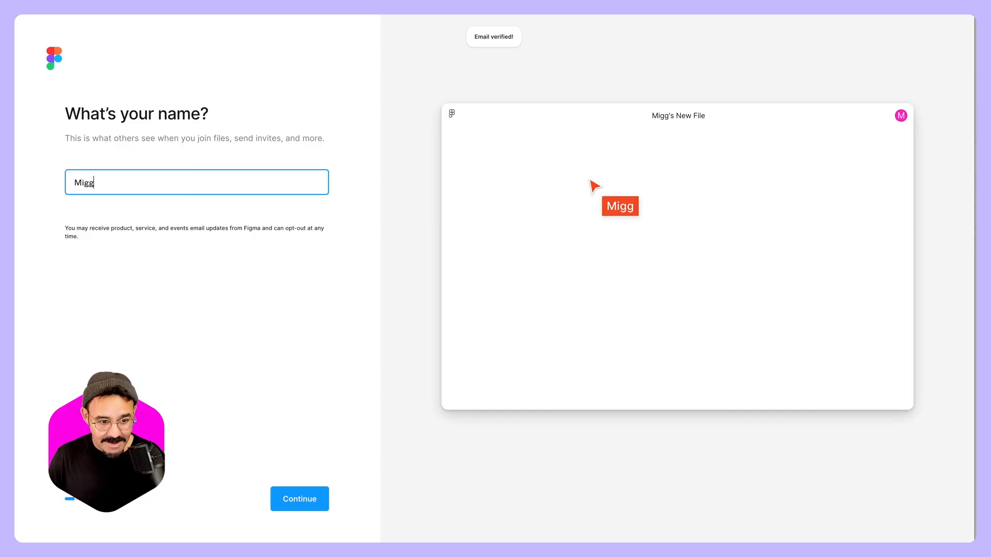
{"action": "left_click", "coordinate": [299, 499]}
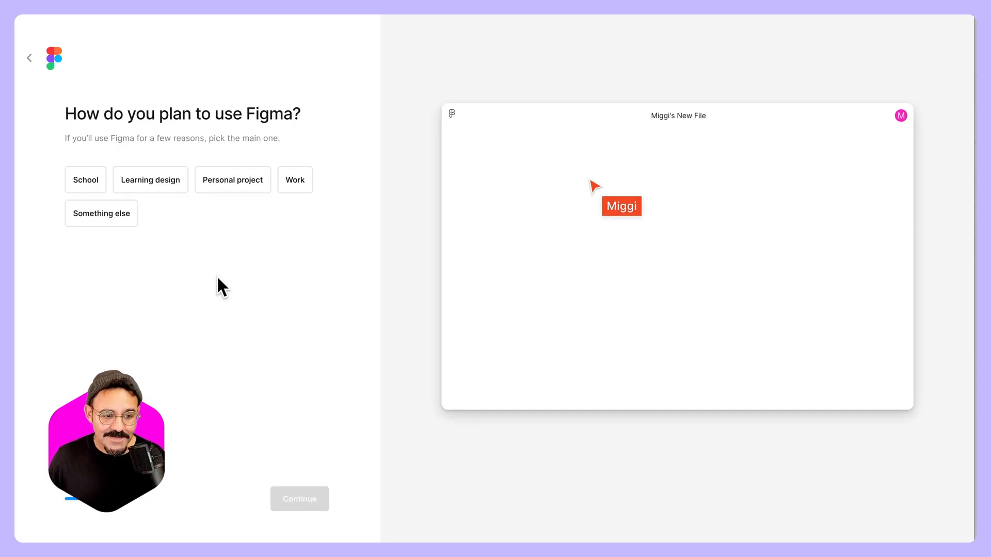
{"action": "left_click", "coordinate": [85, 180]}
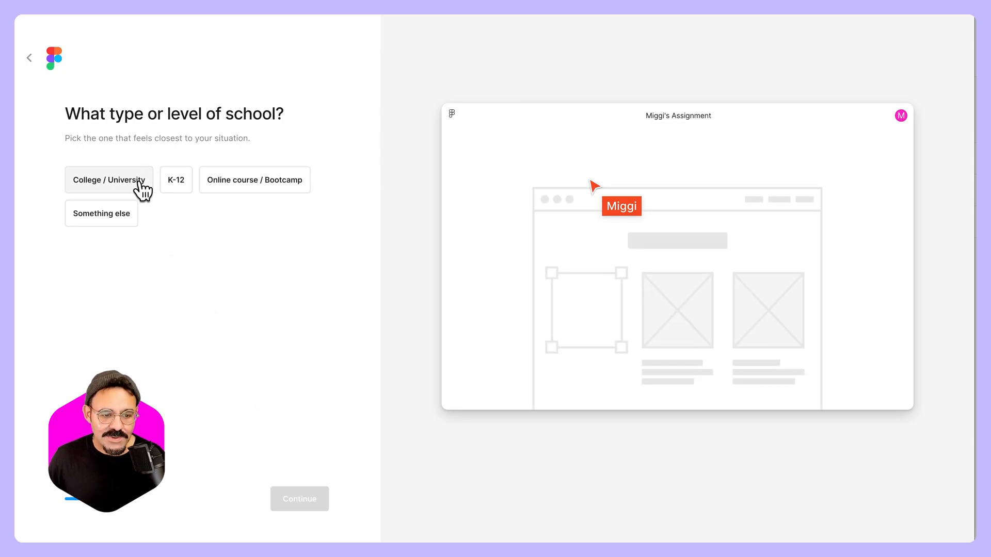
{"action": "left_click", "coordinate": [109, 180]}
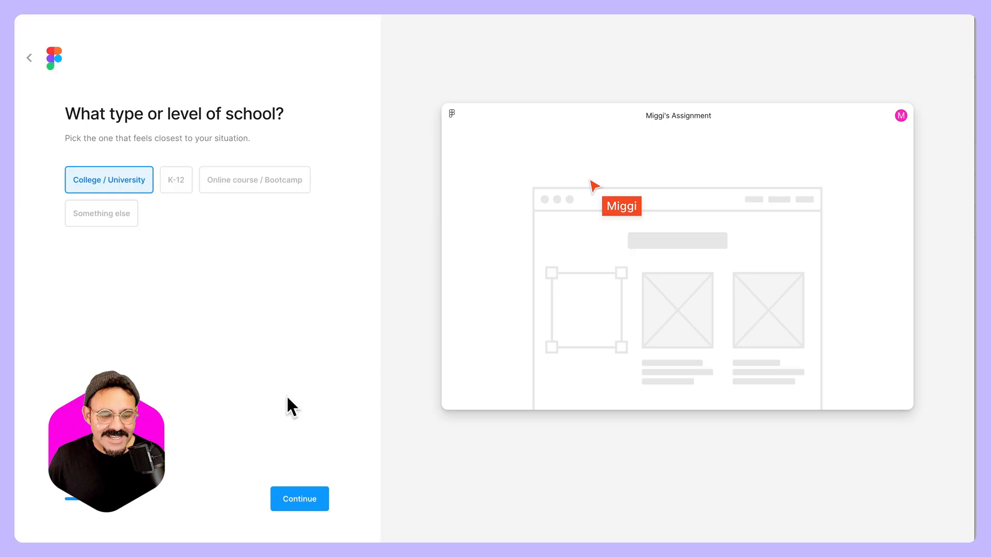
{"action": "left_click", "coordinate": [299, 498]}
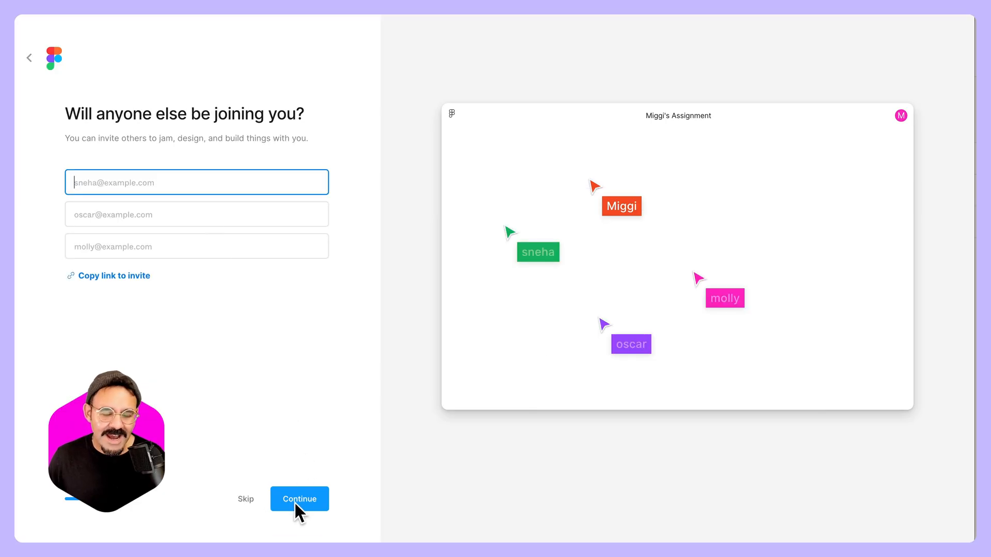
{"action": "mouse_move", "coordinate": [263, 509]}
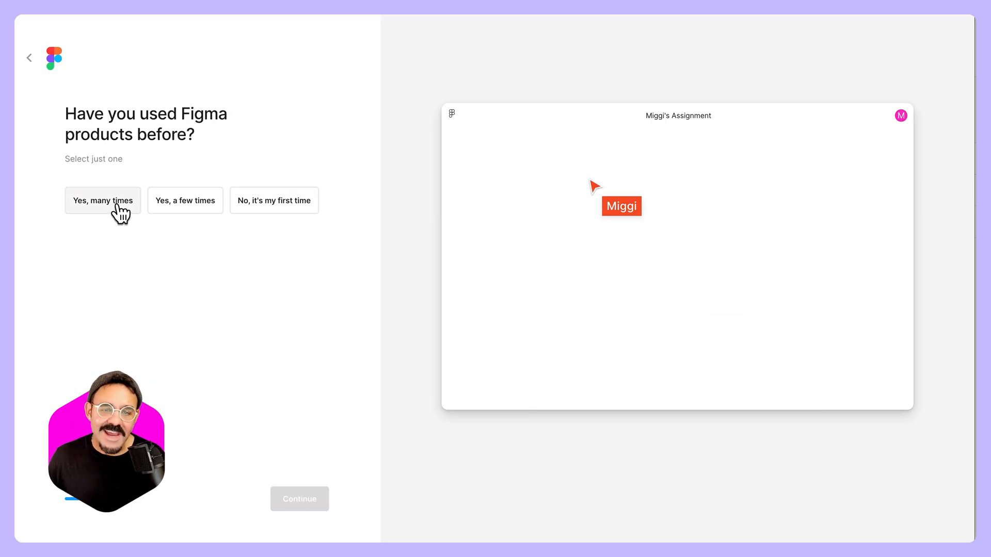
{"action": "left_click", "coordinate": [185, 201]}
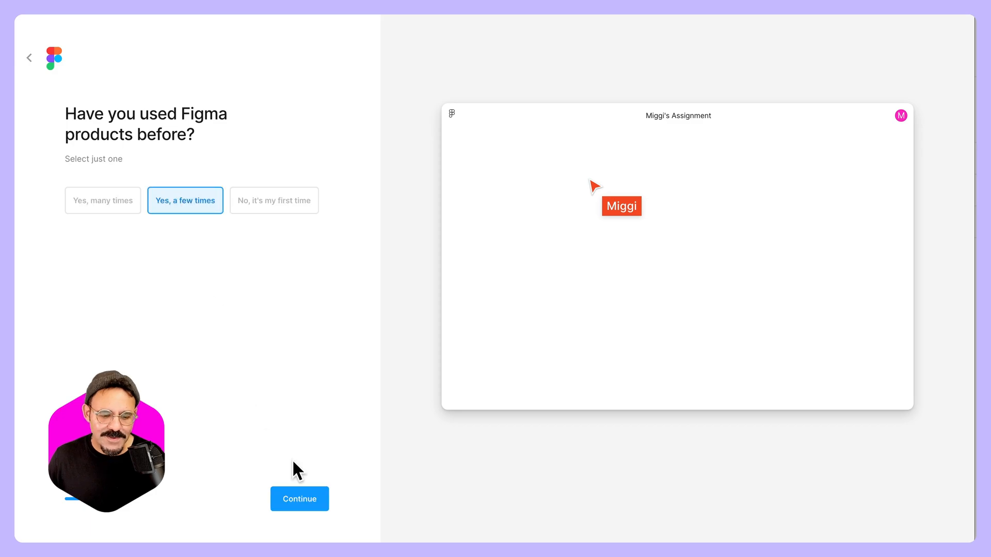
{"action": "left_click", "coordinate": [299, 499]}
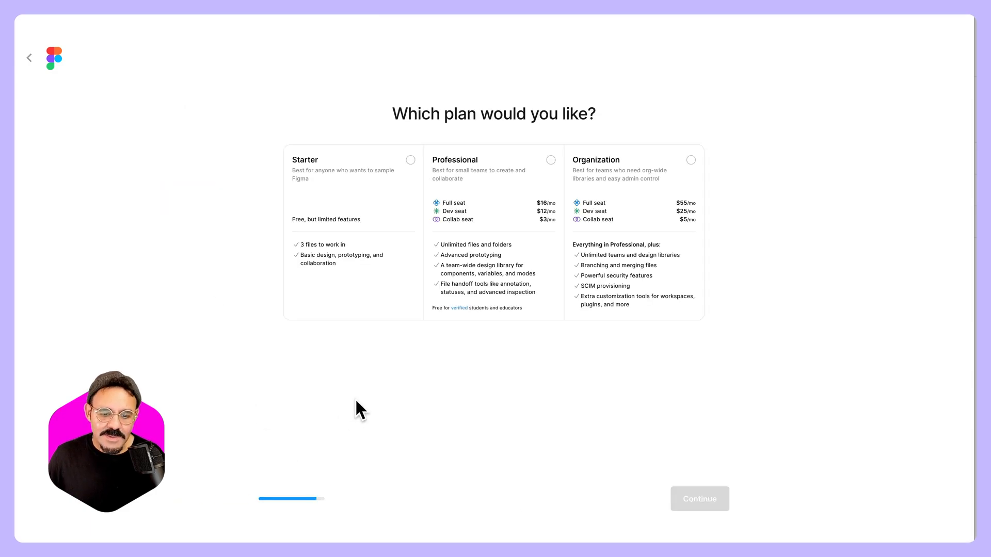
{"action": "mouse_move", "coordinate": [409, 386]}
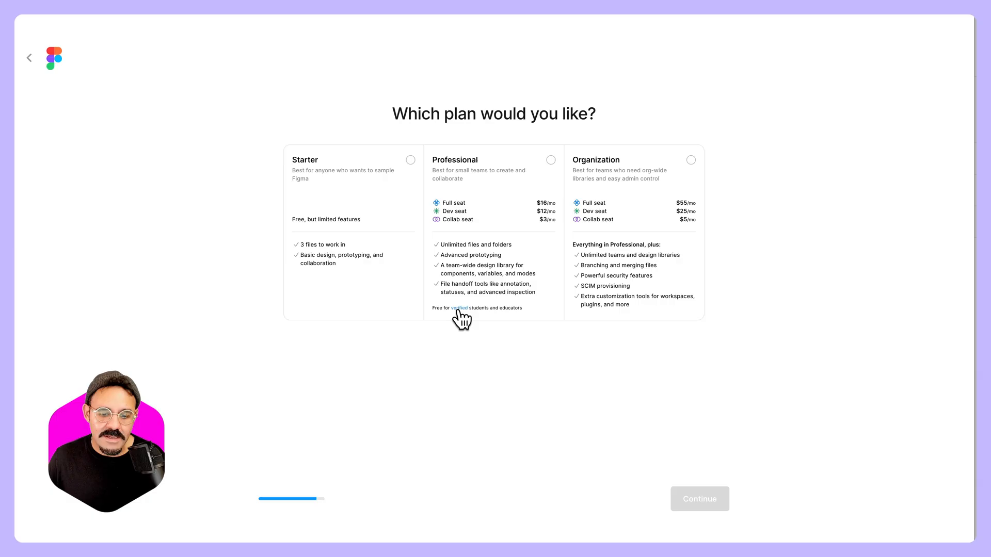
{"action": "mouse_move", "coordinate": [459, 309]}
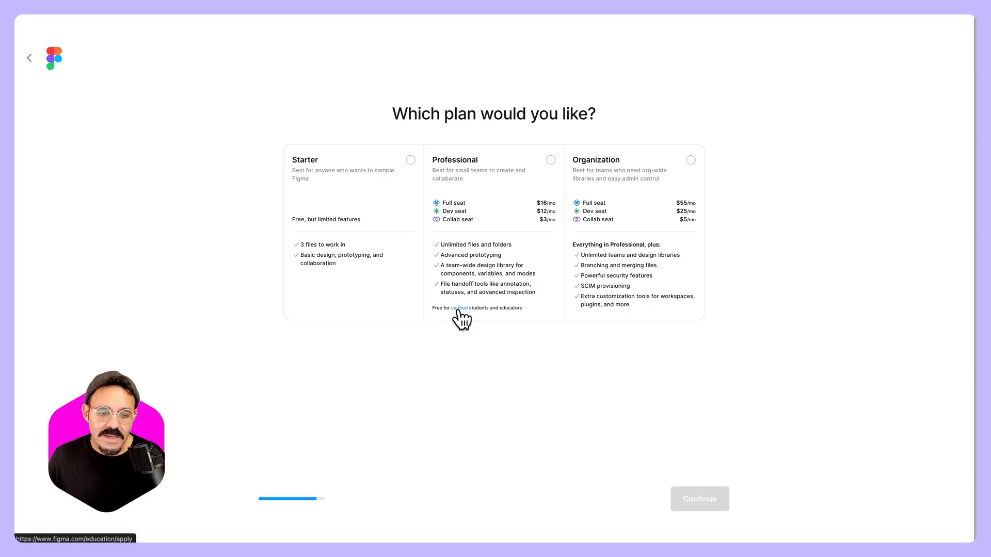
{"action": "mouse_move", "coordinate": [390, 254]}
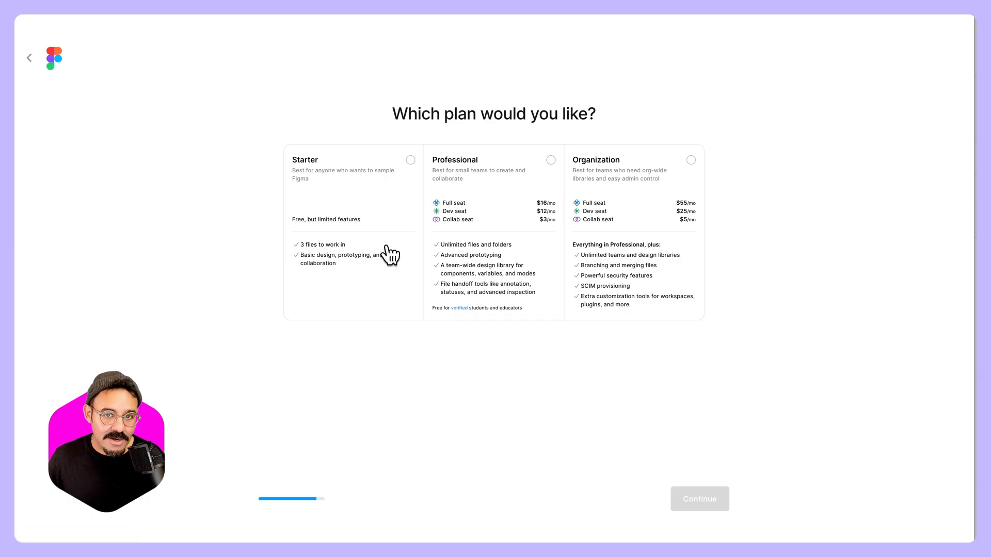
{"action": "mouse_move", "coordinate": [464, 316]}
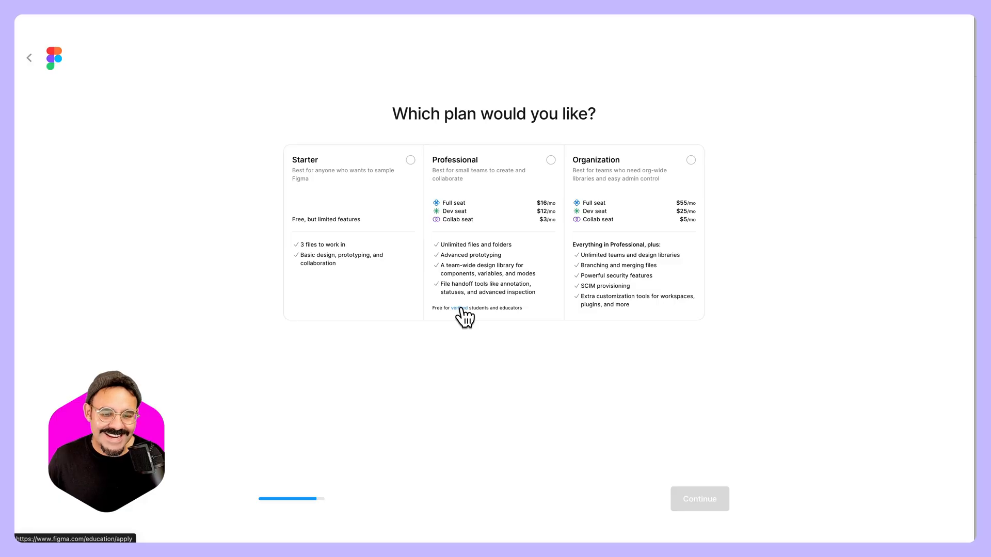
Open the Education application from the 'verified' link under the Professional plan.
{"action": "left_click", "coordinate": [456, 308]}
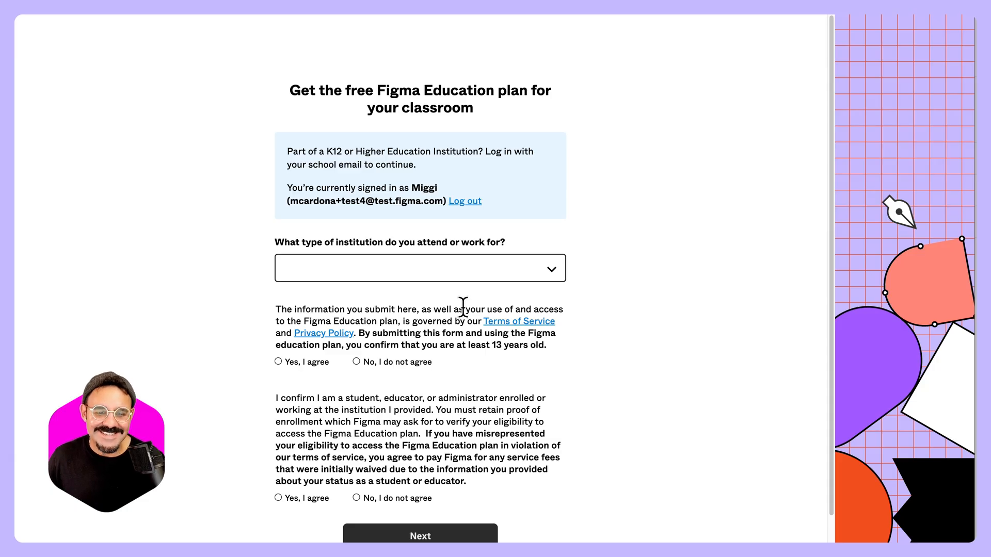
{"action": "mouse_move", "coordinate": [422, 179]}
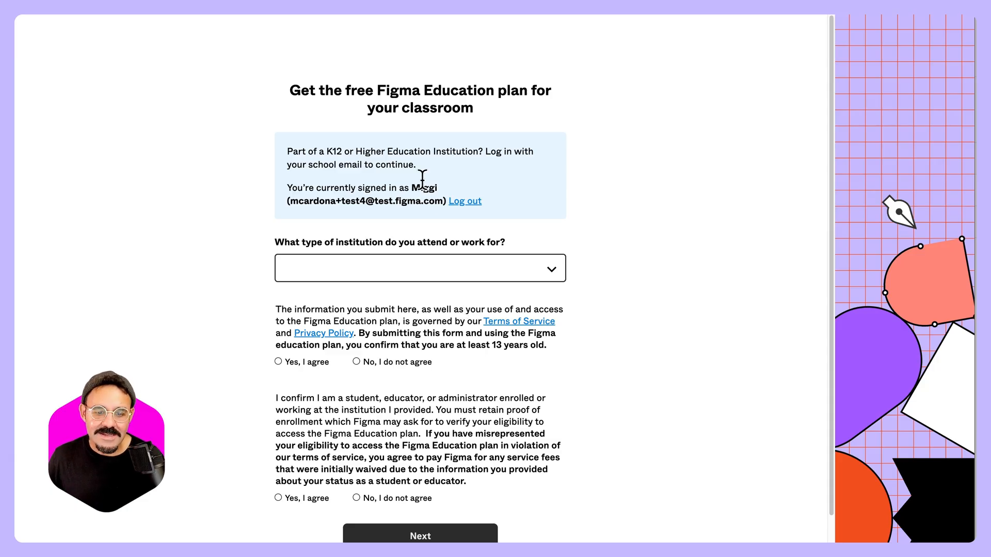
{"action": "mouse_move", "coordinate": [326, 229]}
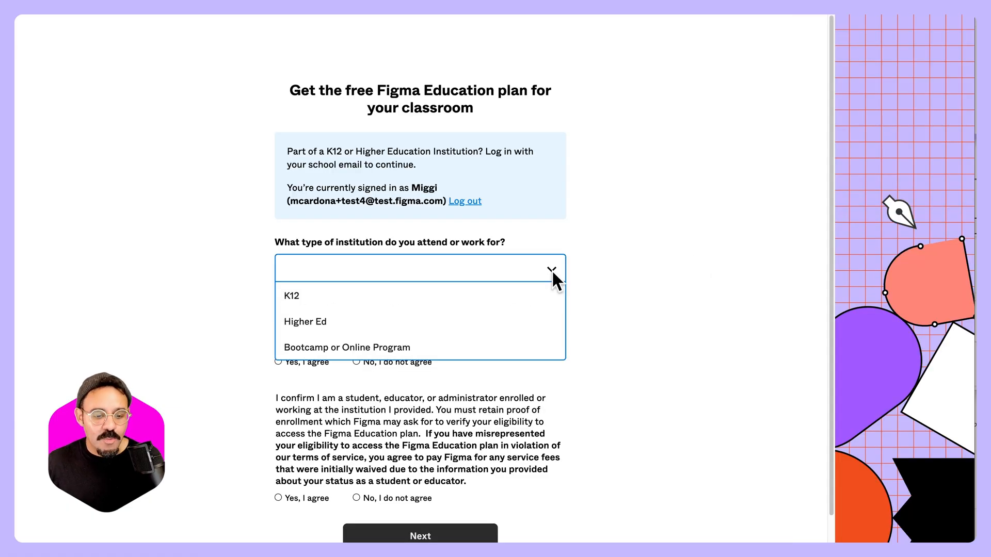
{"action": "mouse_move", "coordinate": [475, 326]}
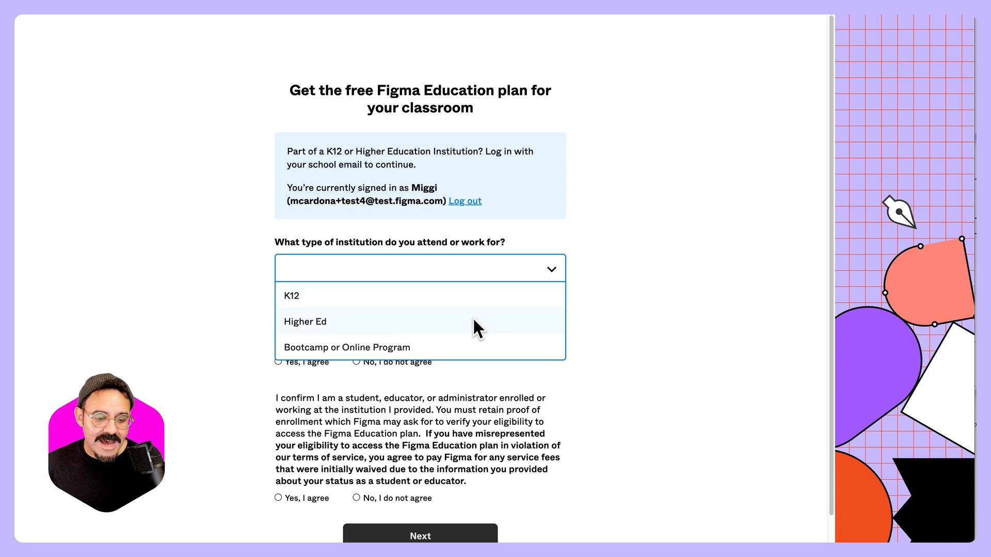
{"action": "mouse_move", "coordinate": [487, 307]}
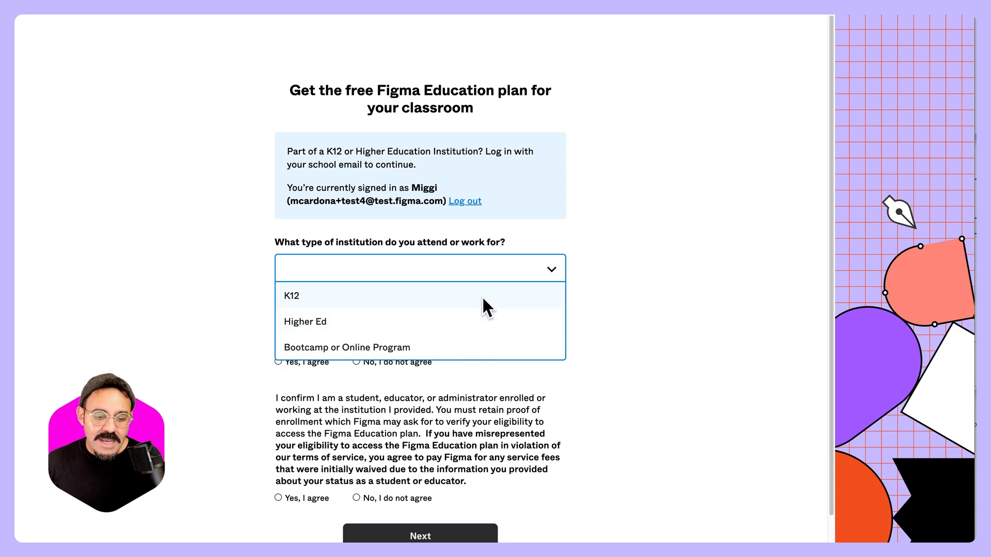
Explore the K12 educator path, then go back and pick Higher Ed as institution type.
{"action": "left_click", "coordinate": [291, 296]}
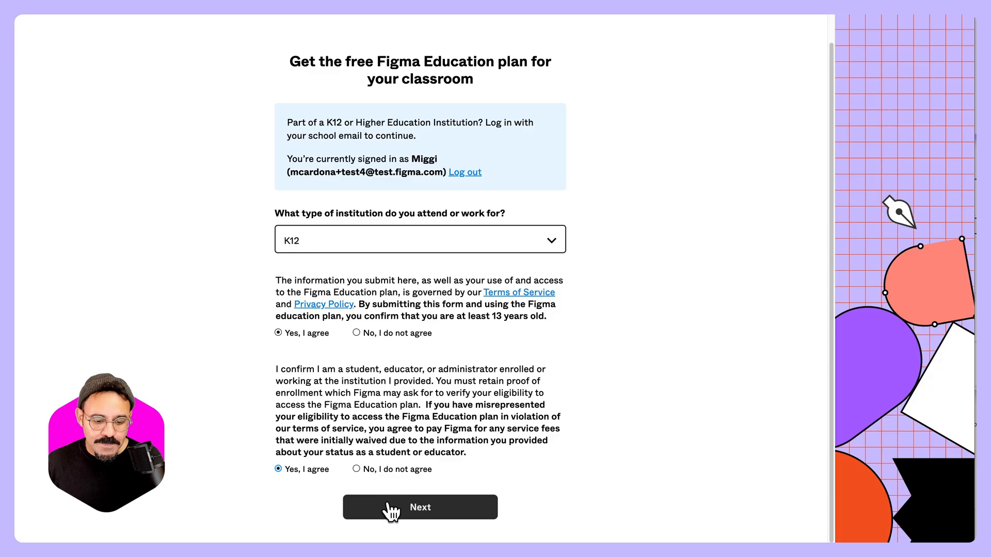
{"action": "left_click", "coordinate": [419, 507]}
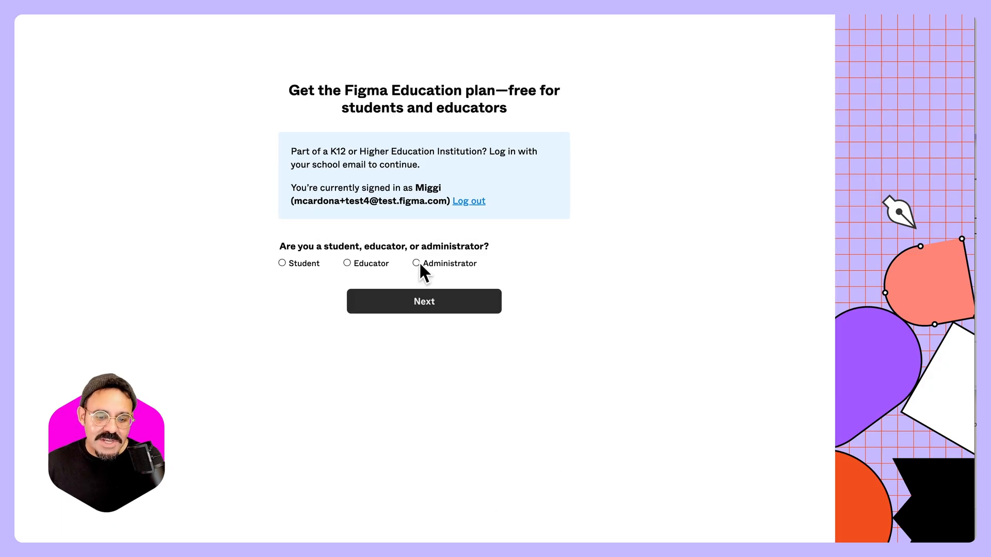
{"action": "mouse_move", "coordinate": [307, 268]}
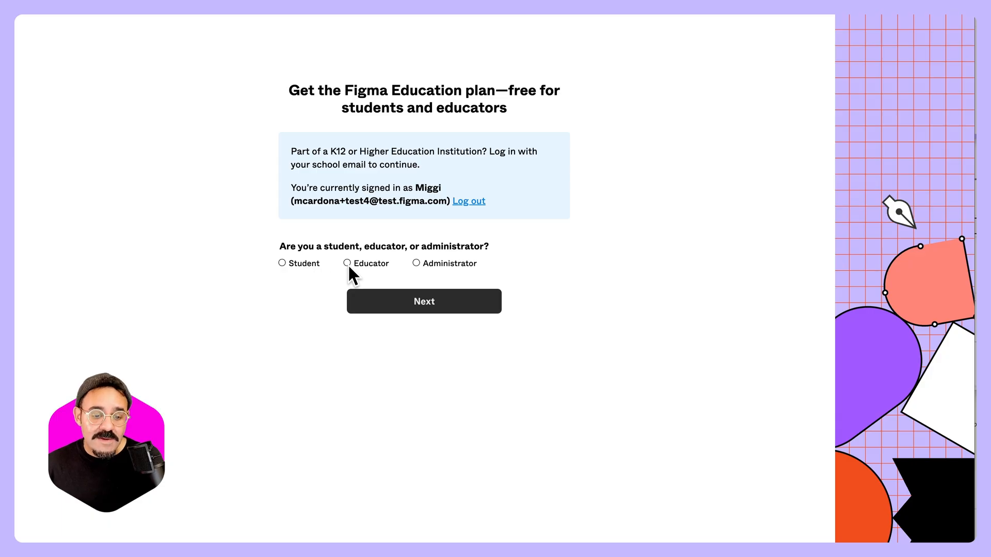
{"action": "left_click", "coordinate": [346, 262]}
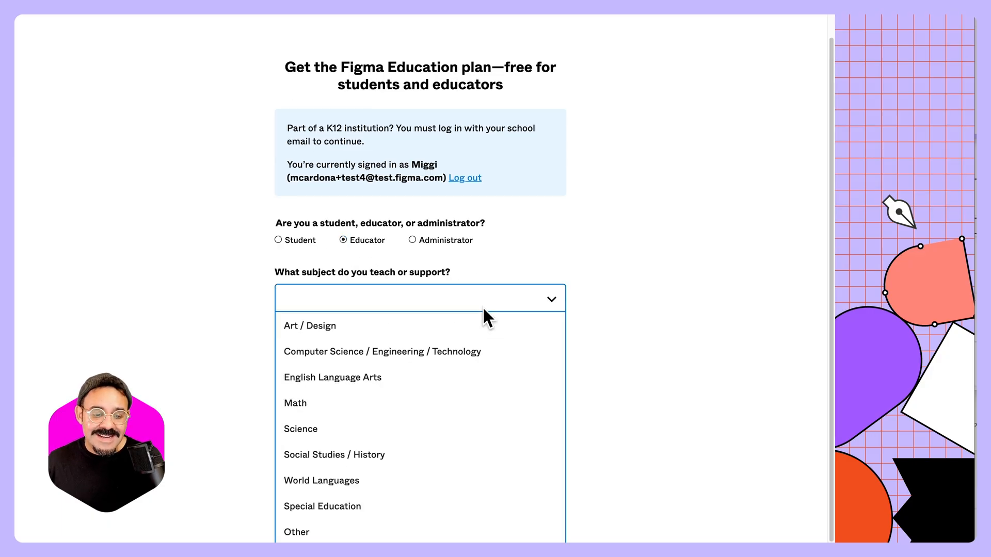
{"action": "left_click", "coordinate": [309, 325]}
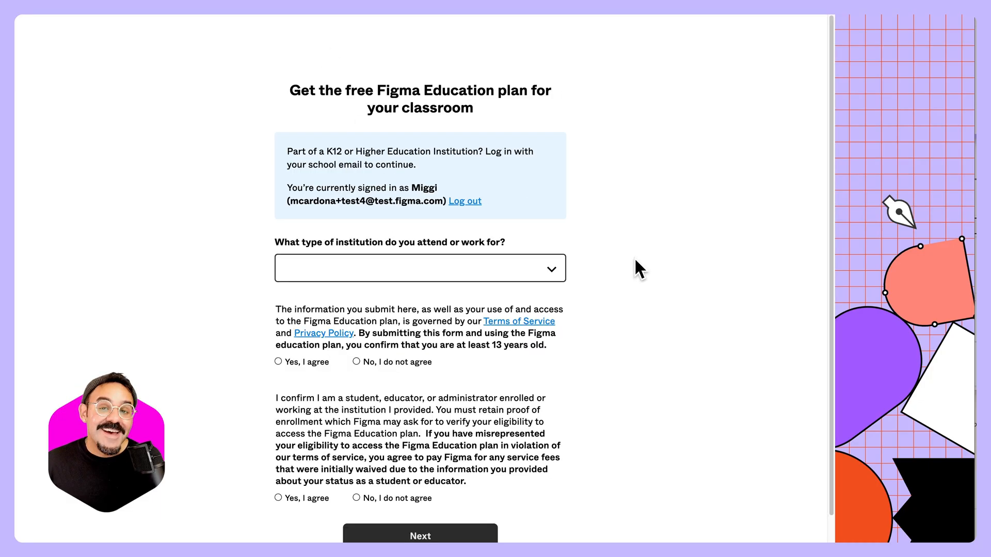
{"action": "left_click", "coordinate": [419, 268]}
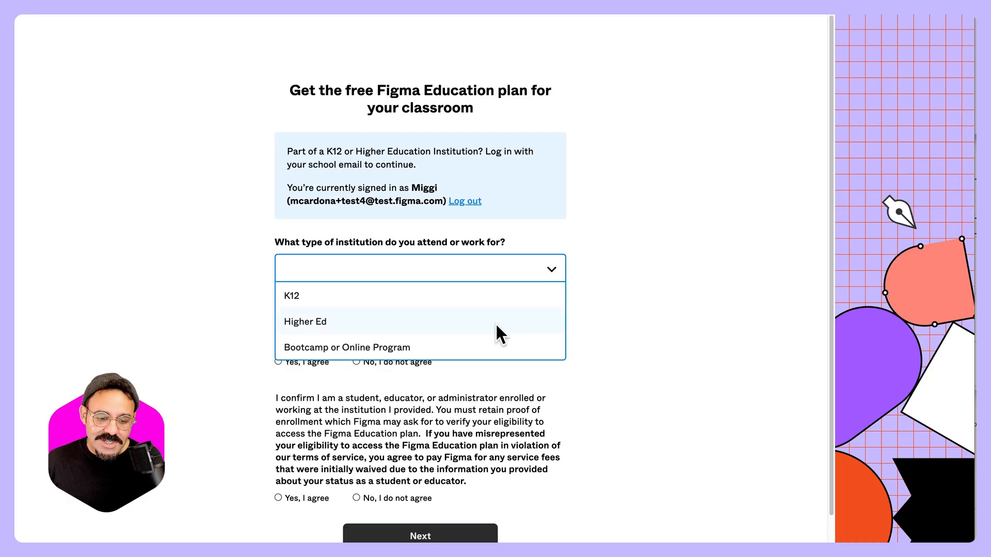
{"action": "left_click", "coordinate": [305, 321]}
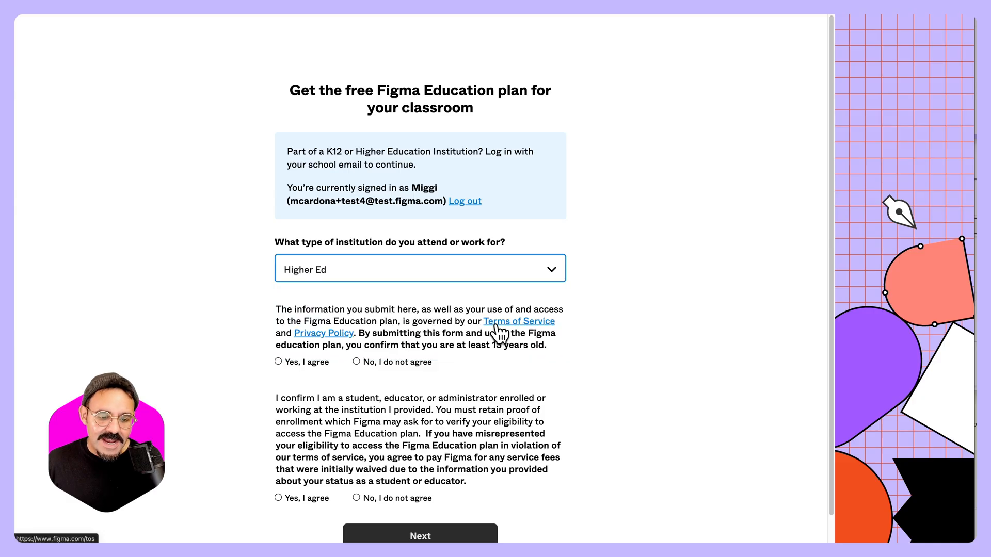
Answer Educator with Human-Computer Interaction as the field and proceed to verification.
{"action": "left_click", "coordinate": [420, 535]}
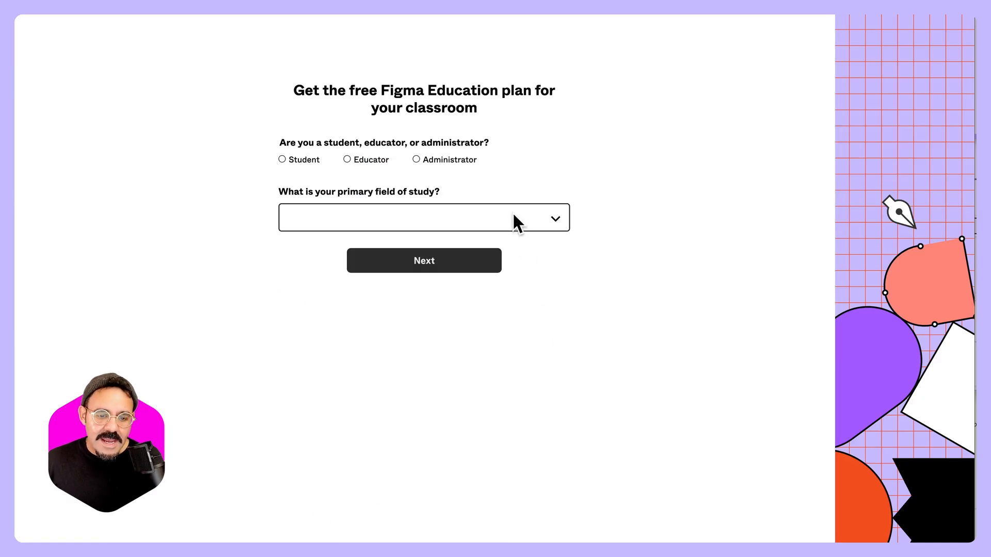
{"action": "mouse_move", "coordinate": [520, 217]}
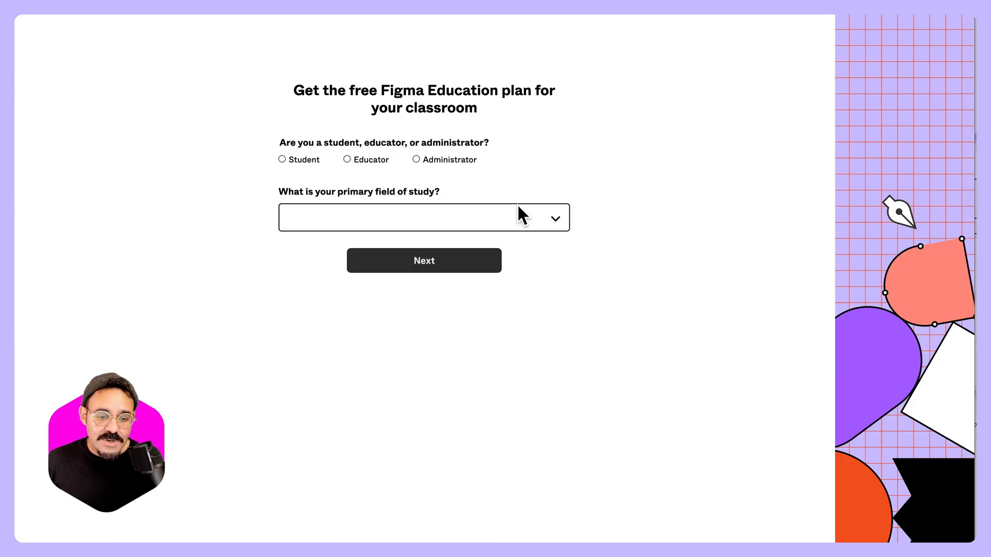
{"action": "left_click", "coordinate": [282, 159]}
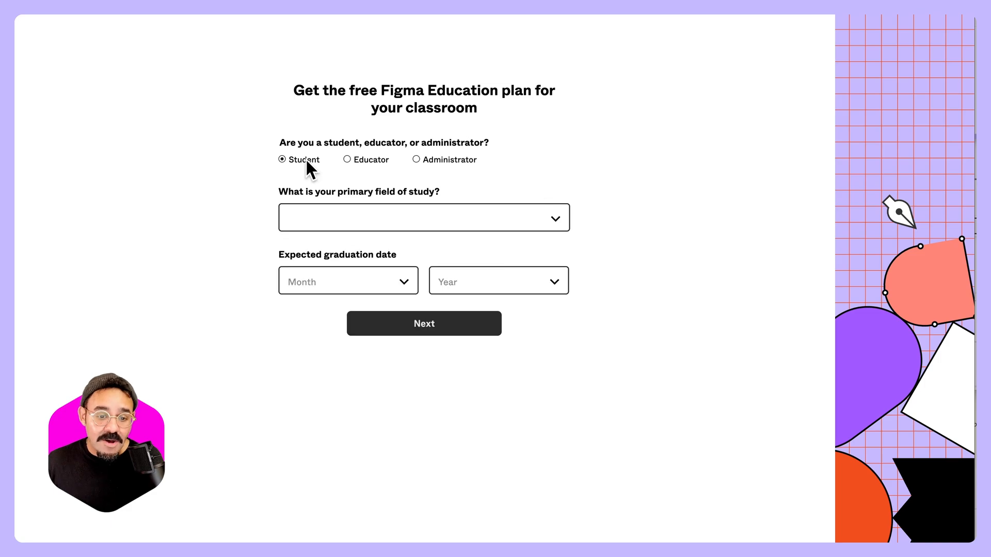
{"action": "mouse_move", "coordinate": [395, 225]}
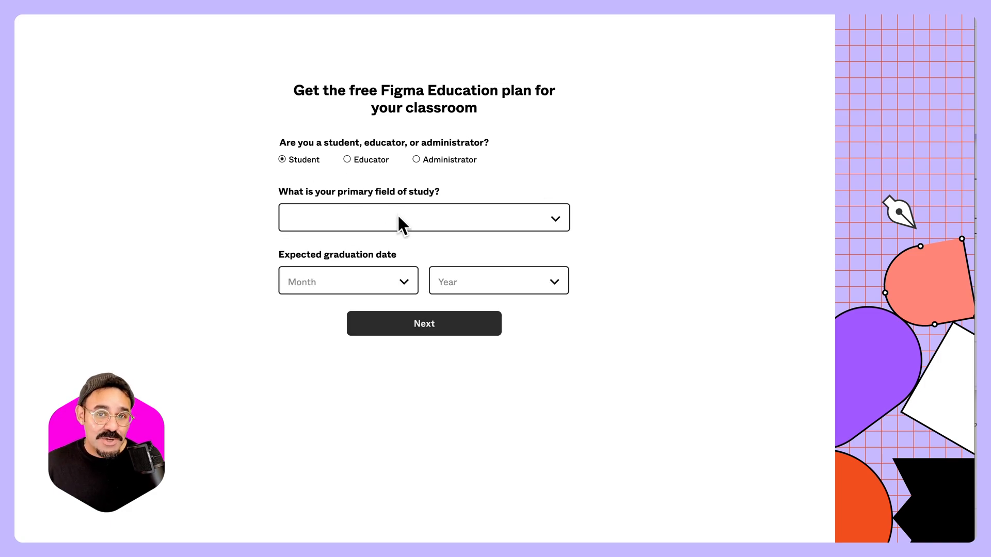
{"action": "mouse_move", "coordinate": [380, 177]}
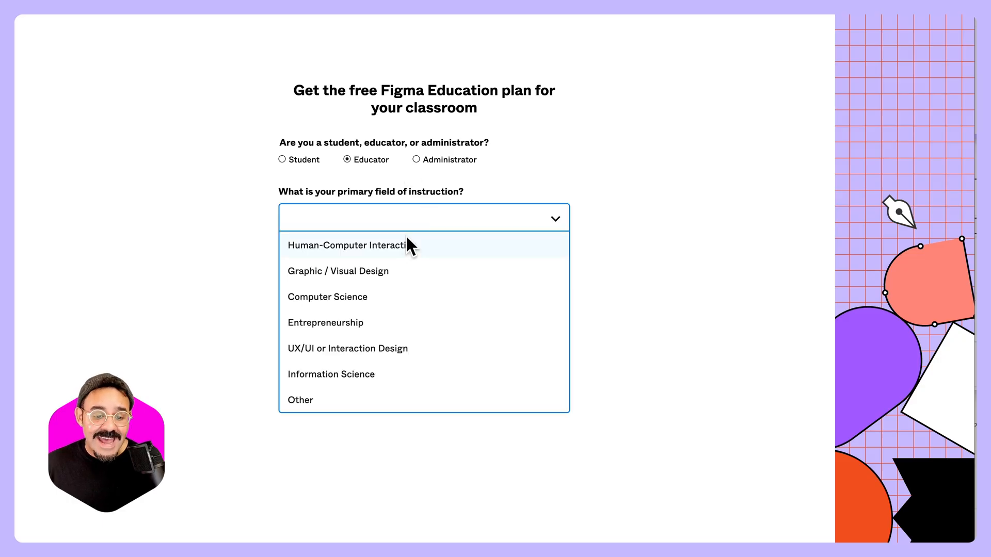
{"action": "left_click", "coordinate": [348, 245]}
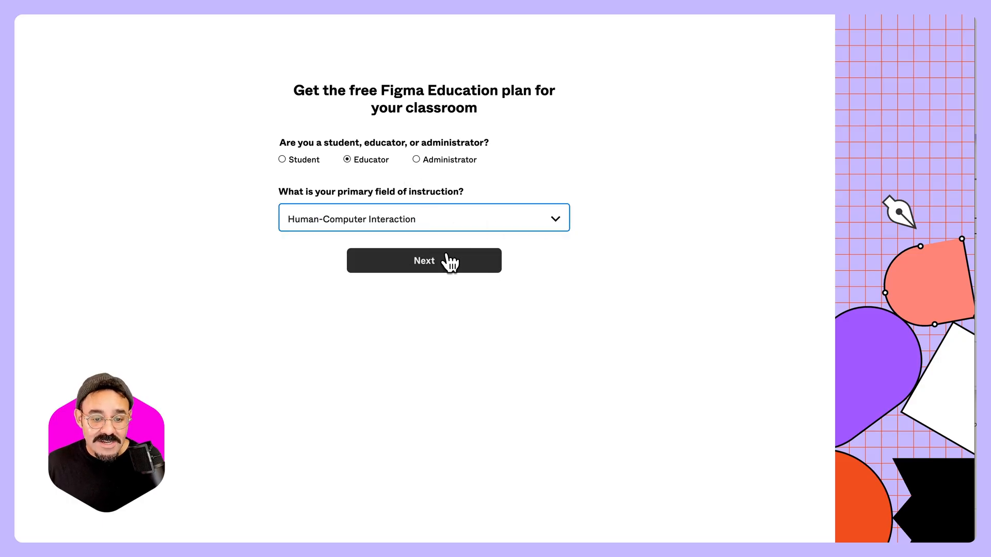
{"action": "left_click", "coordinate": [423, 260]}
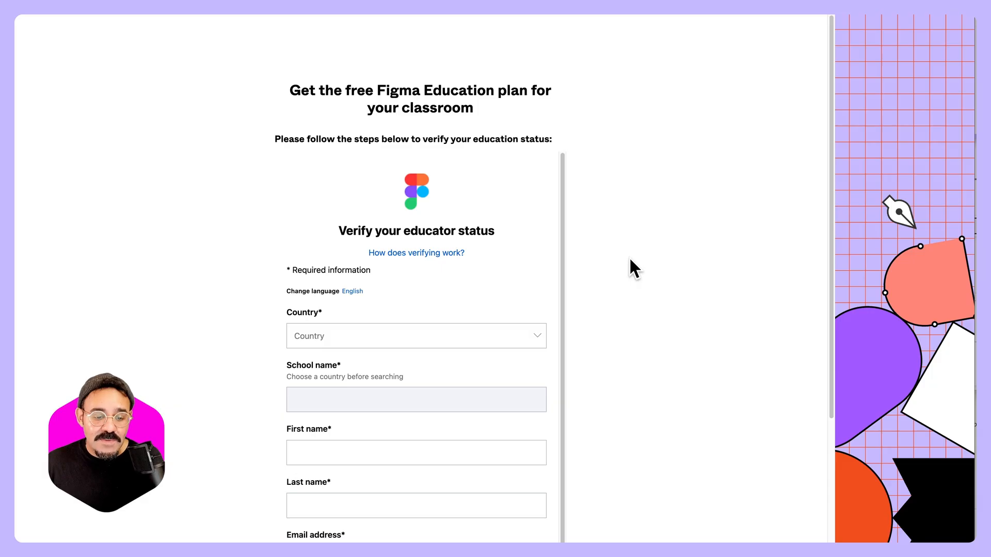
Scroll through the SheerID verification form, then go back to the institution question.
{"action": "scroll", "scroll_direction": "down", "scroll_amount": 3}
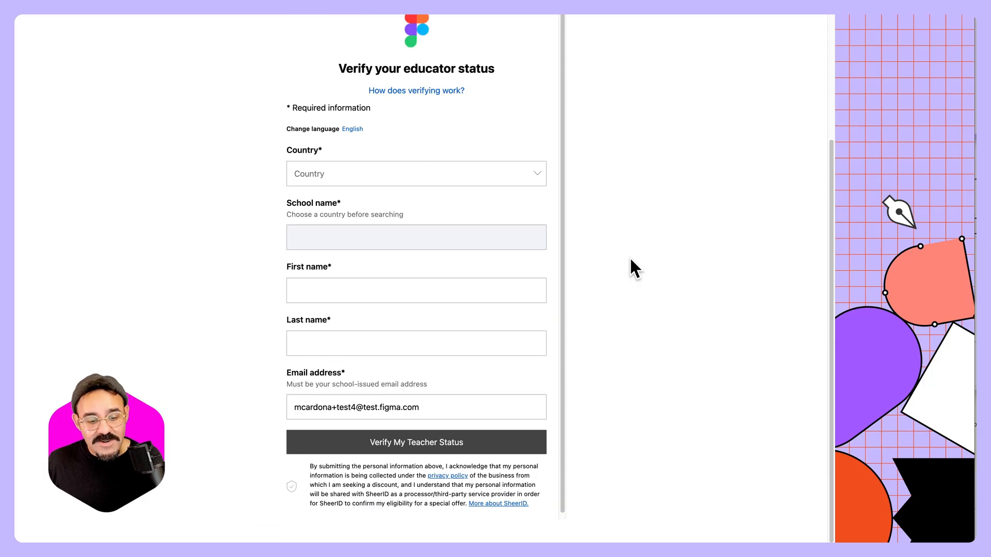
{"action": "mouse_move", "coordinate": [676, 348]}
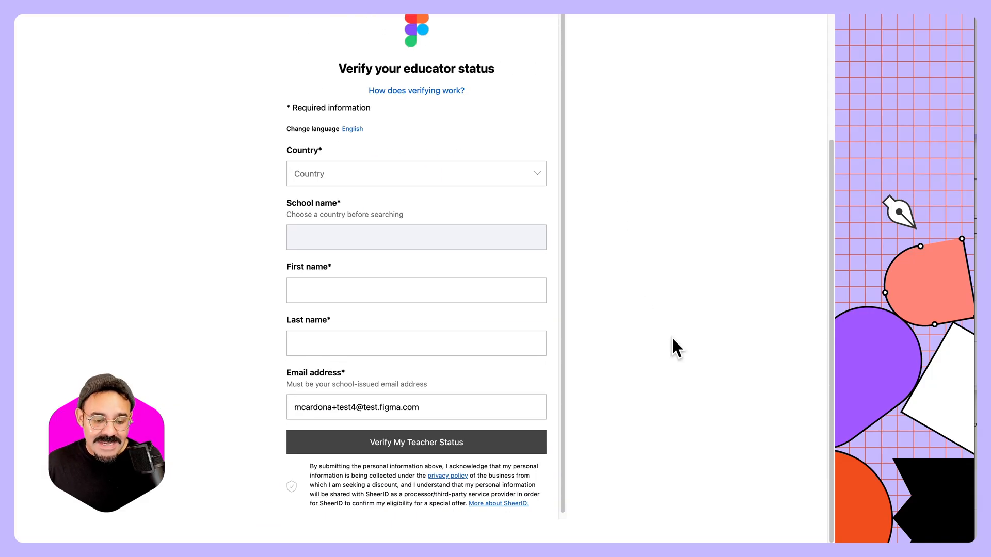
{"action": "mouse_move", "coordinate": [439, 392]}
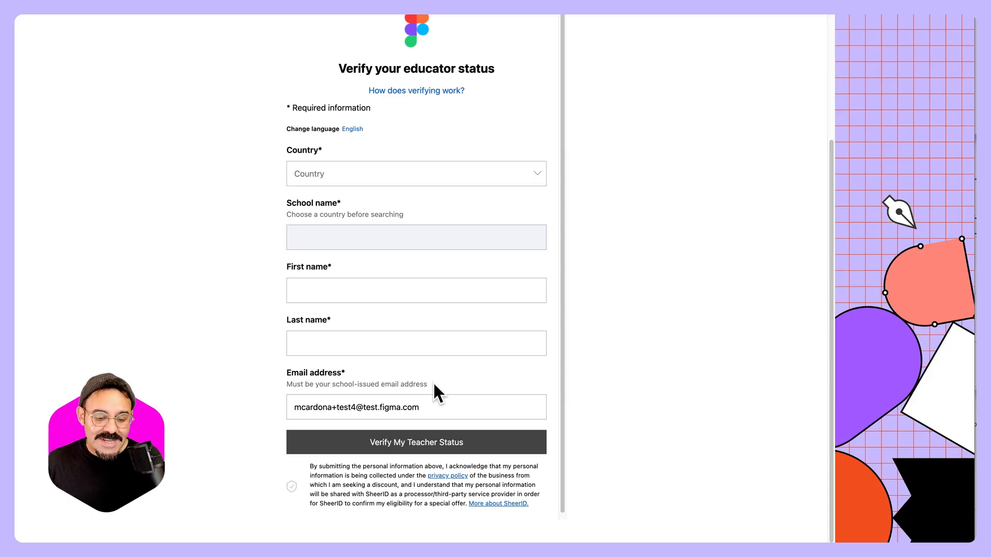
{"action": "scroll", "scroll_direction": "up", "scroll_amount": 3}
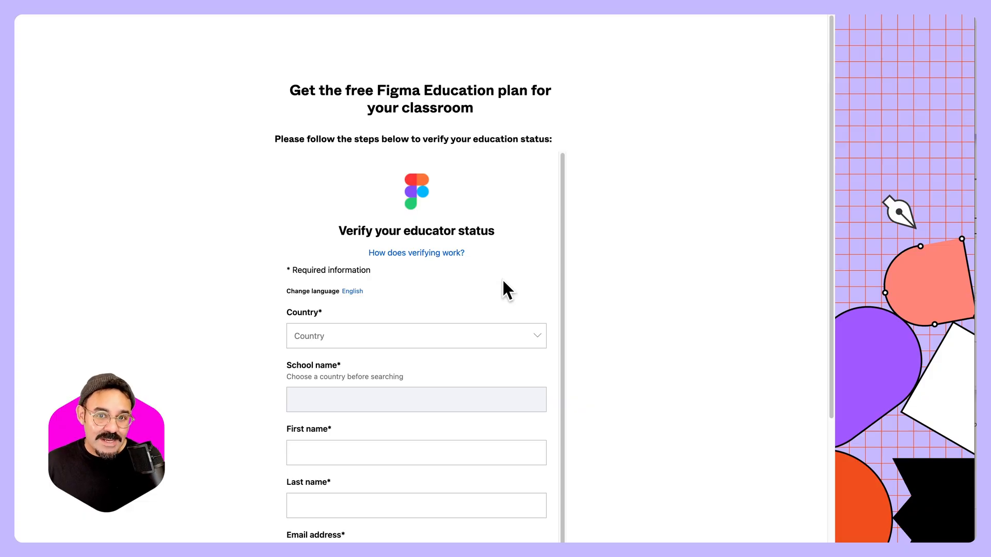
{"action": "mouse_move", "coordinate": [628, 319]}
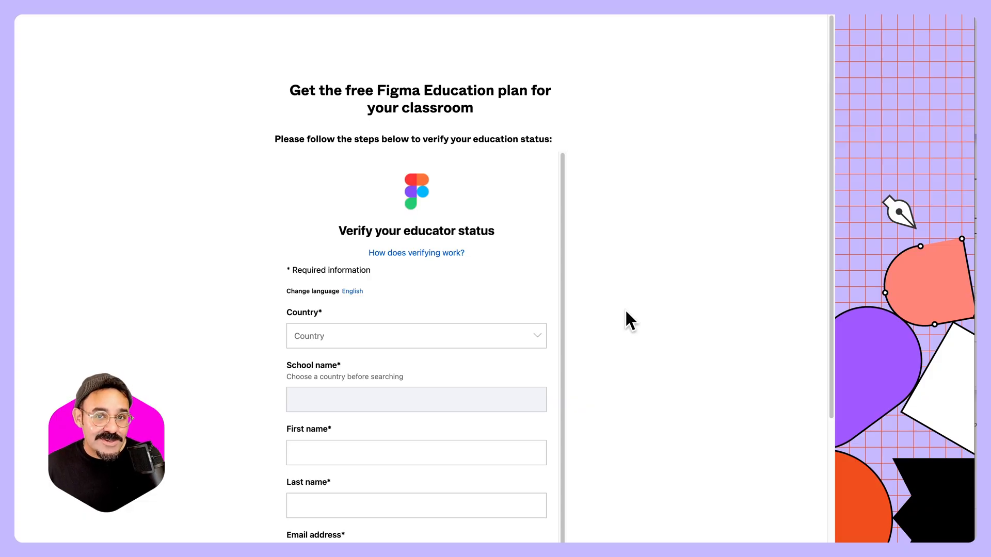
{"action": "scroll", "scroll_direction": "down", "scroll_amount": 3}
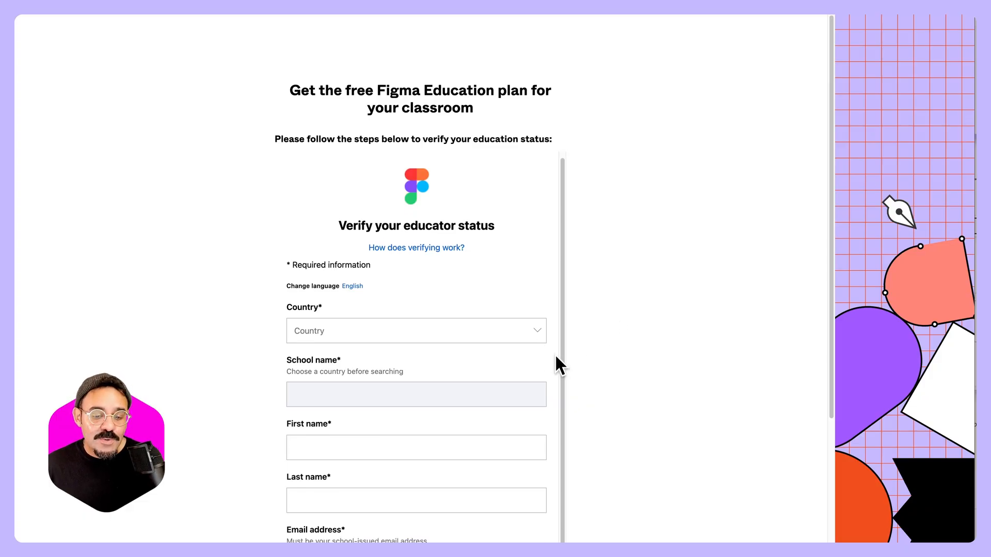
{"action": "scroll", "scroll_direction": "down", "scroll_amount": 3}
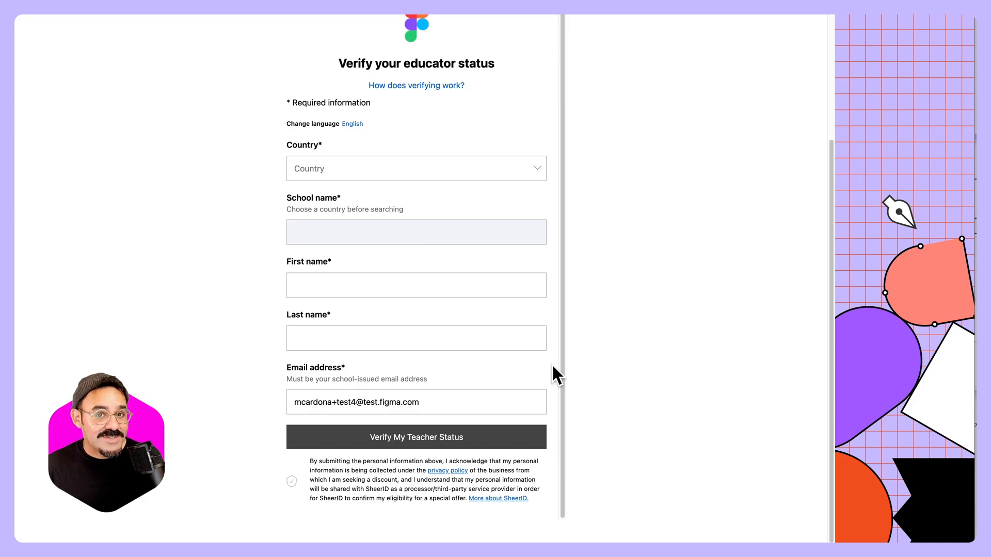
{"action": "left_click", "coordinate": [416, 436]}
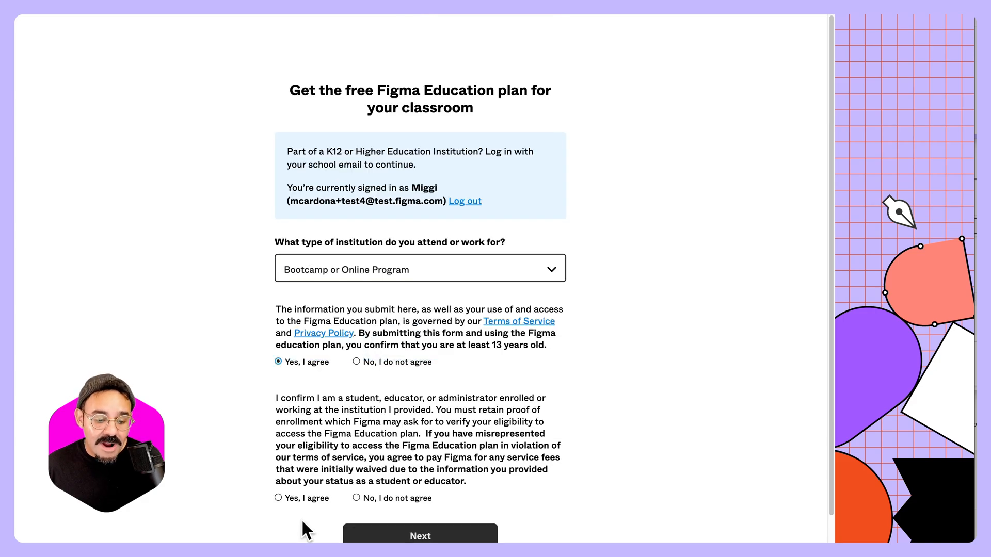
{"action": "left_click", "coordinate": [419, 536]}
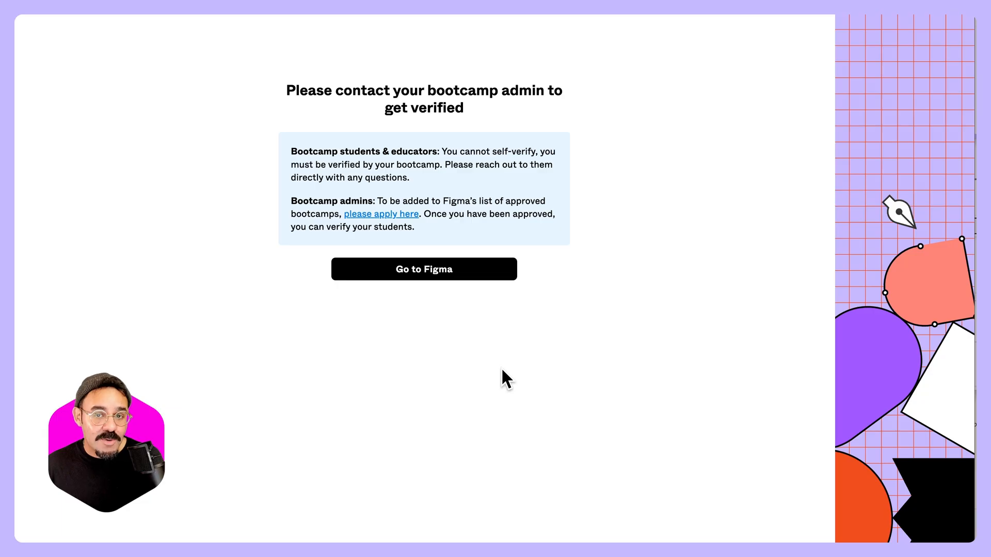
{"action": "mouse_move", "coordinate": [587, 247]}
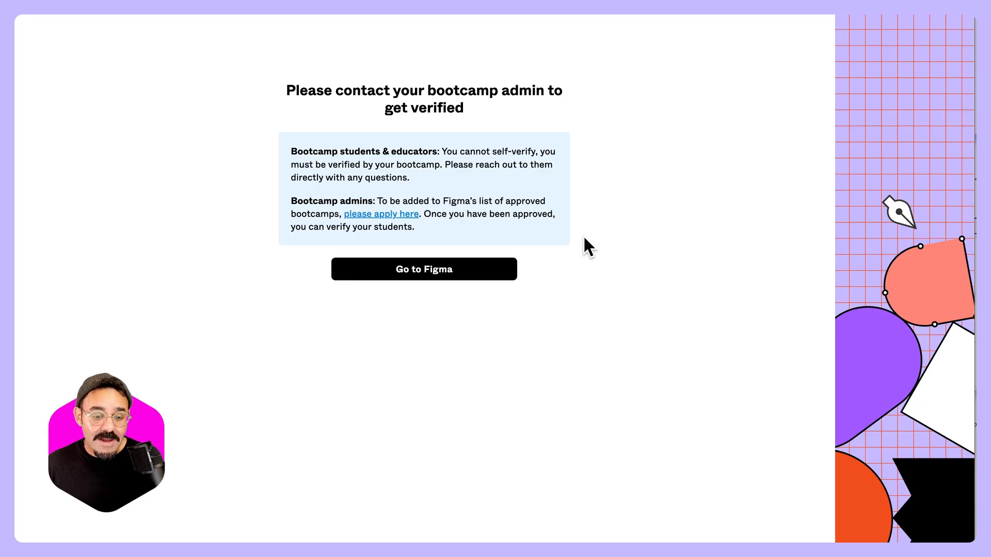
{"action": "mouse_move", "coordinate": [553, 245]}
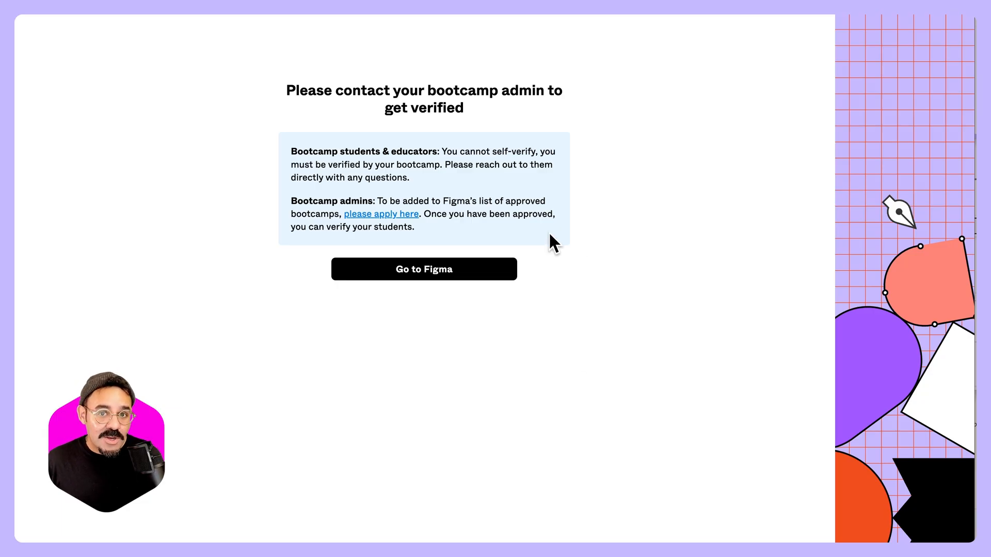
{"action": "mouse_move", "coordinate": [591, 211]}
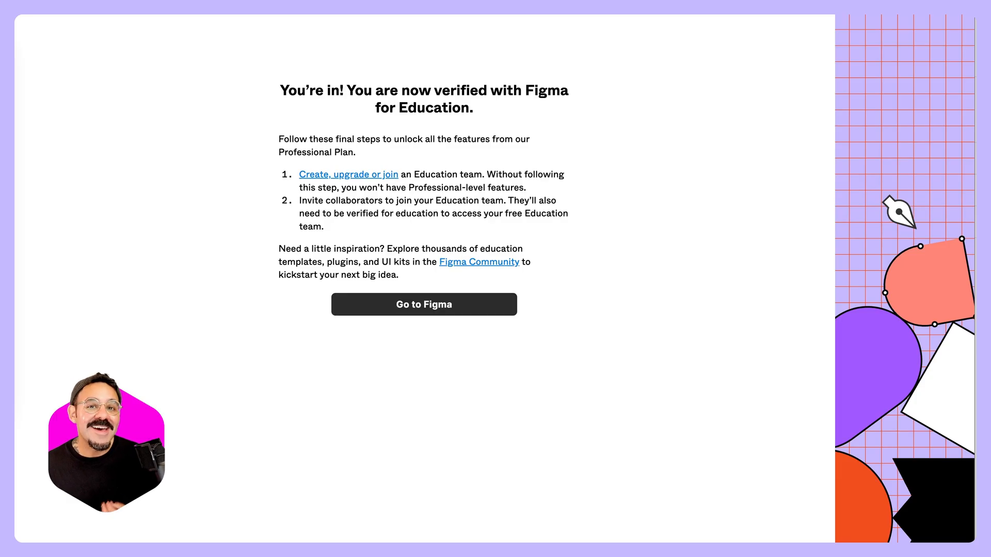
Leave the 'You're in!' confirmation page via Go to Figma to reach Recents.
{"action": "left_click", "coordinate": [422, 304]}
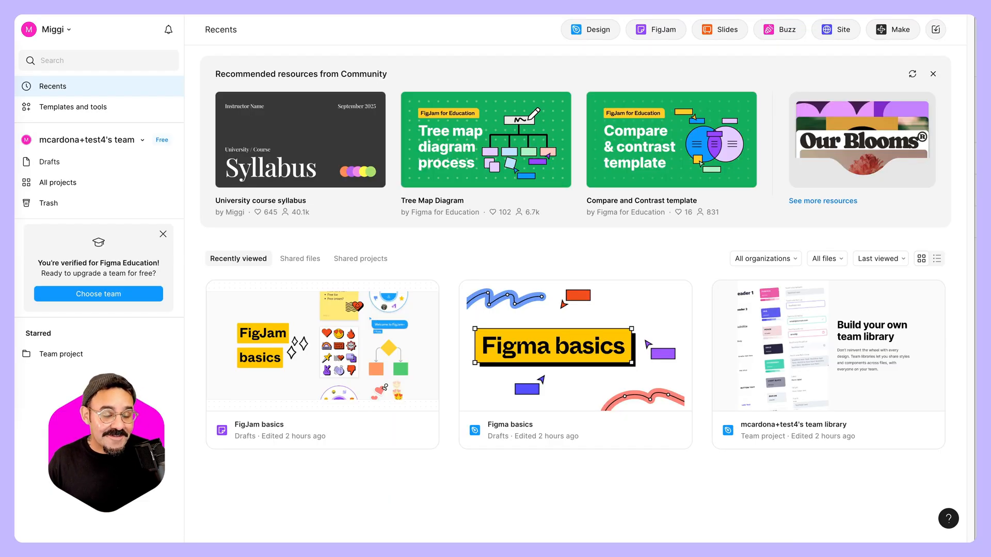
{"action": "mouse_move", "coordinate": [94, 327]}
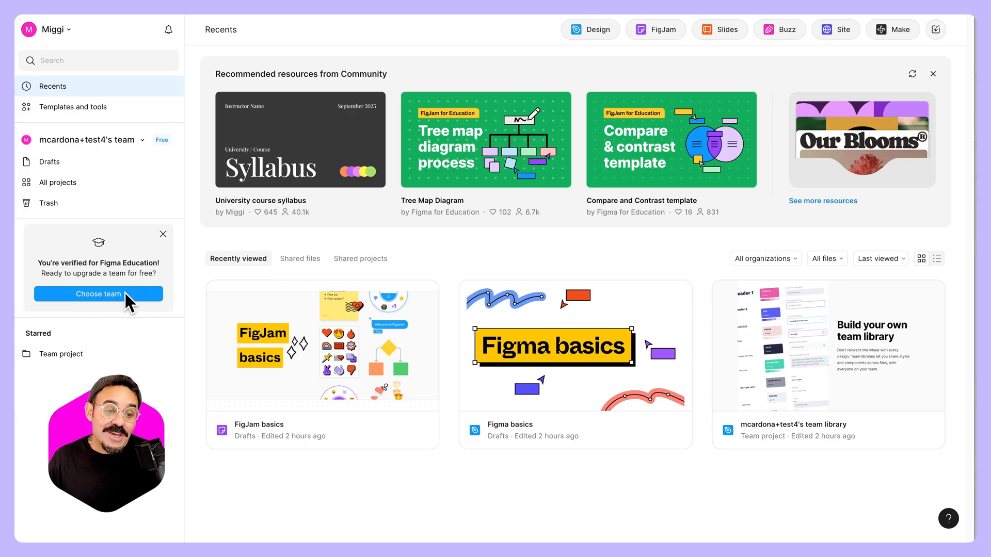
Use Choose team on the 'You're verified for Figma Education' sidebar card.
{"action": "left_click", "coordinate": [98, 293]}
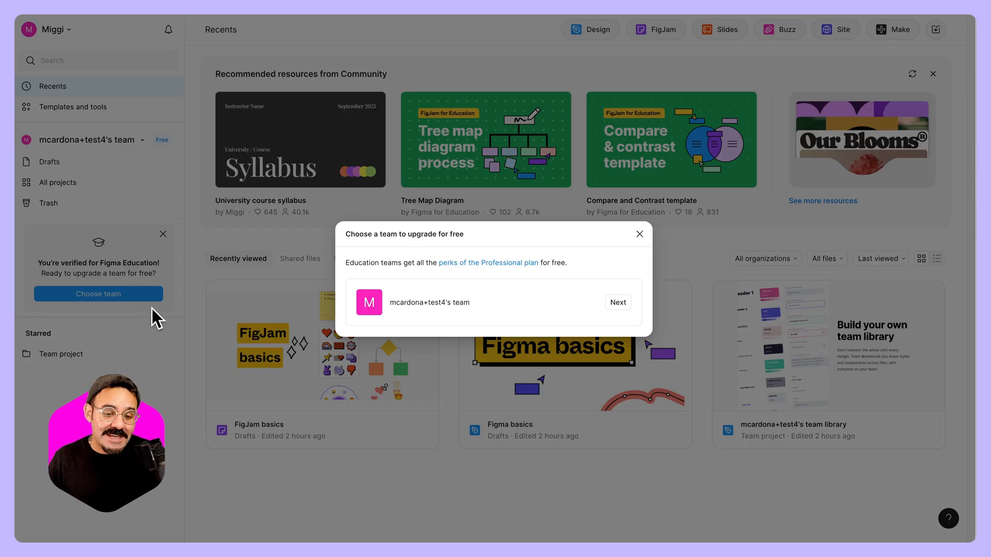
{"action": "mouse_move", "coordinate": [439, 314]}
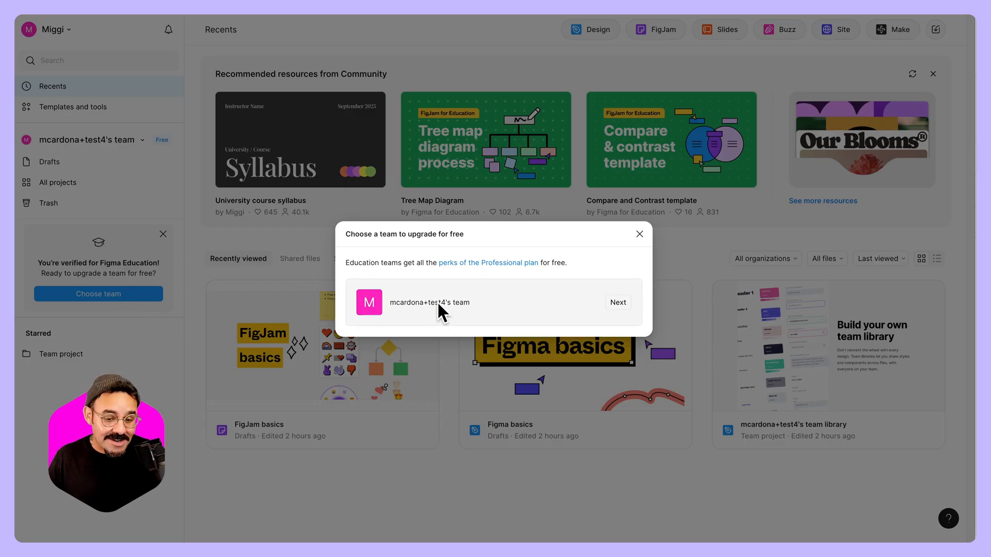
Select the existing team, accept the terms, complete the upgrade, and return to its page.
{"action": "left_click", "coordinate": [617, 302]}
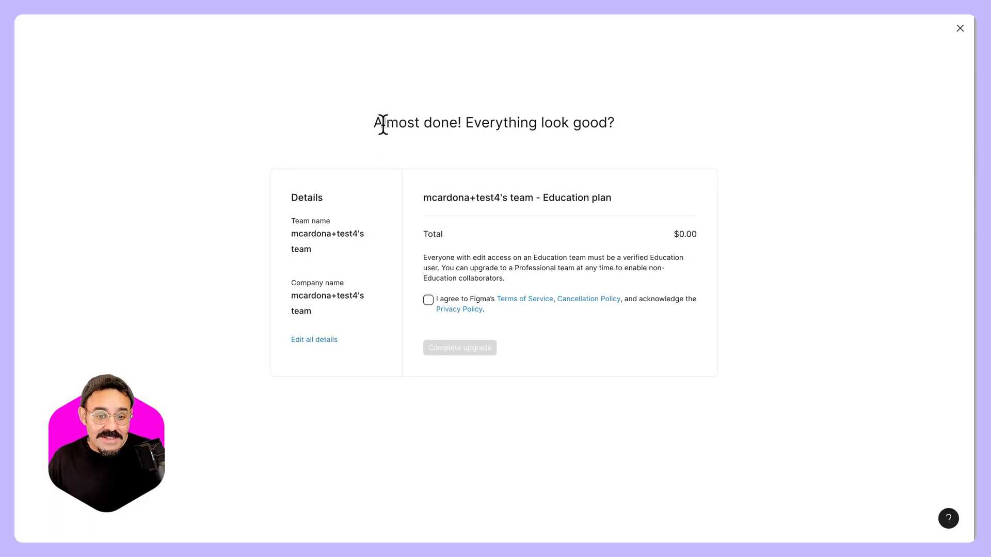
{"action": "left_click", "coordinate": [427, 299]}
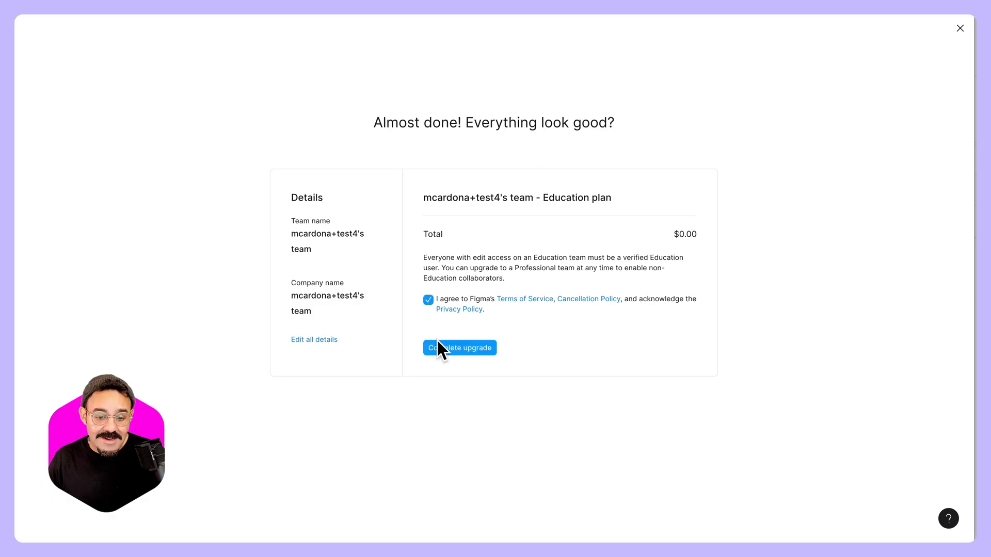
{"action": "left_click", "coordinate": [459, 347]}
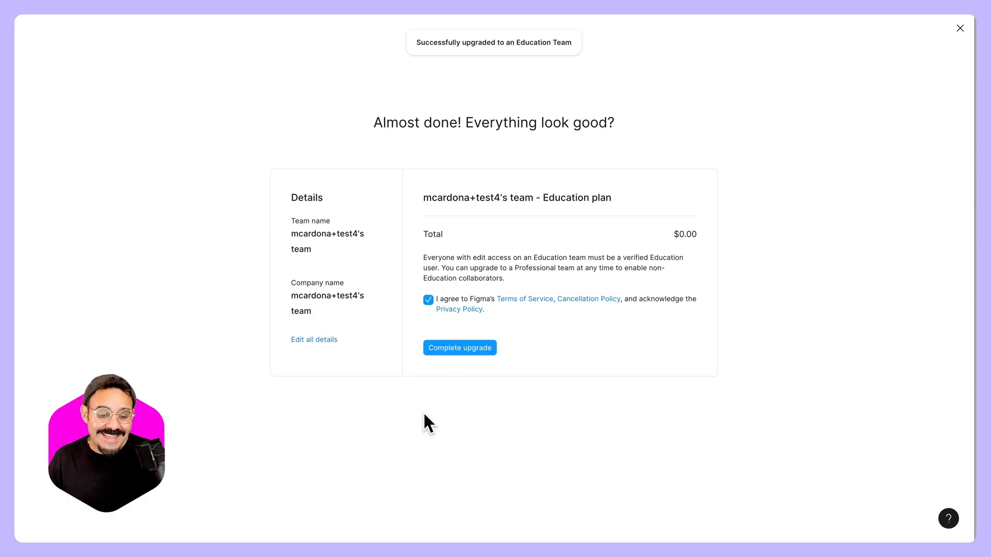
{"action": "left_click", "coordinate": [459, 347]}
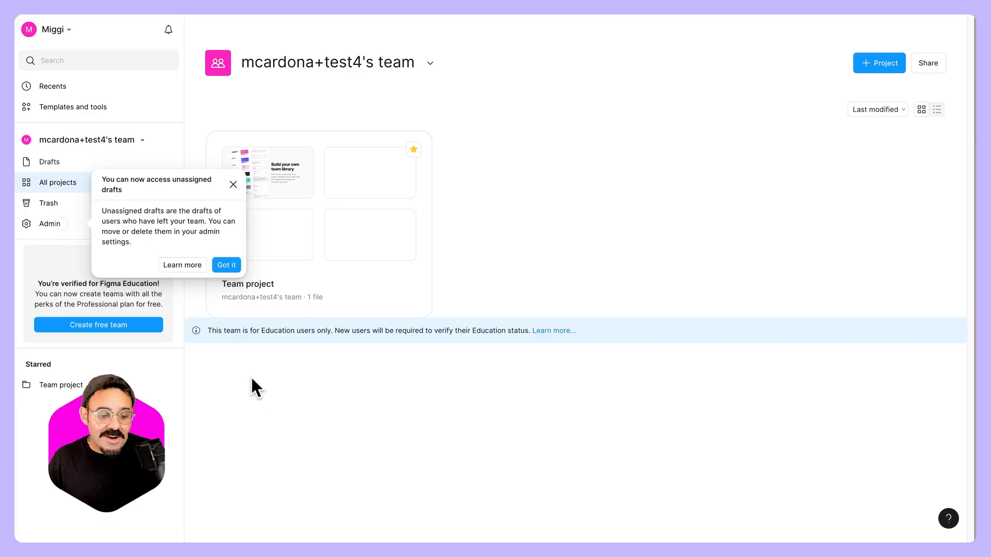
{"action": "mouse_move", "coordinate": [350, 358]}
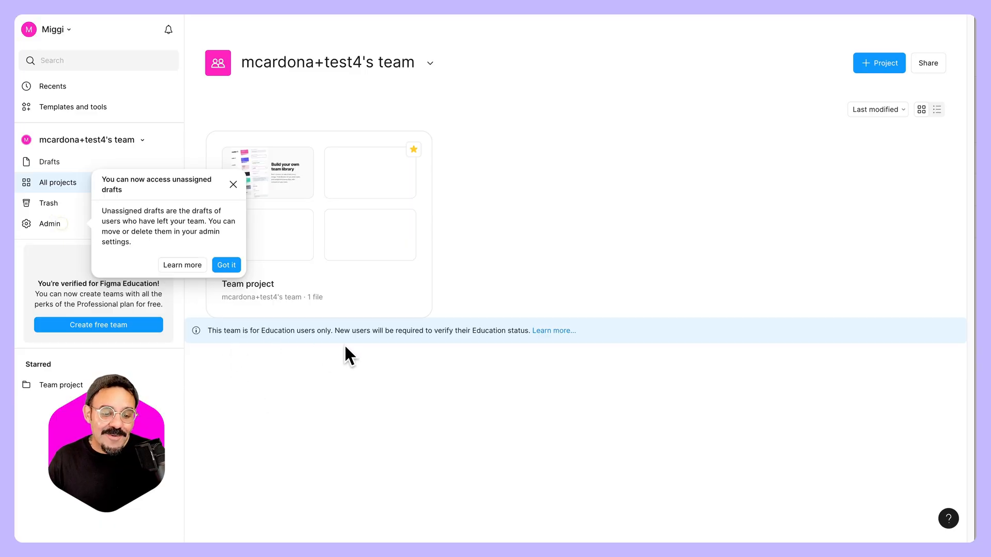
Switch to Miggi's Design Class team from the sidebar team switcher.
{"action": "left_click", "coordinate": [226, 265]}
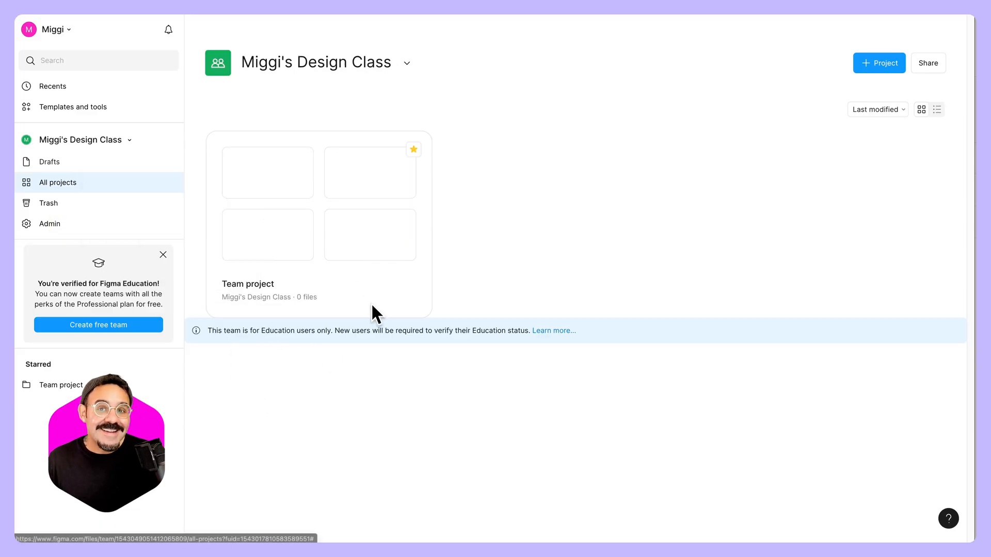
{"action": "mouse_move", "coordinate": [534, 386]}
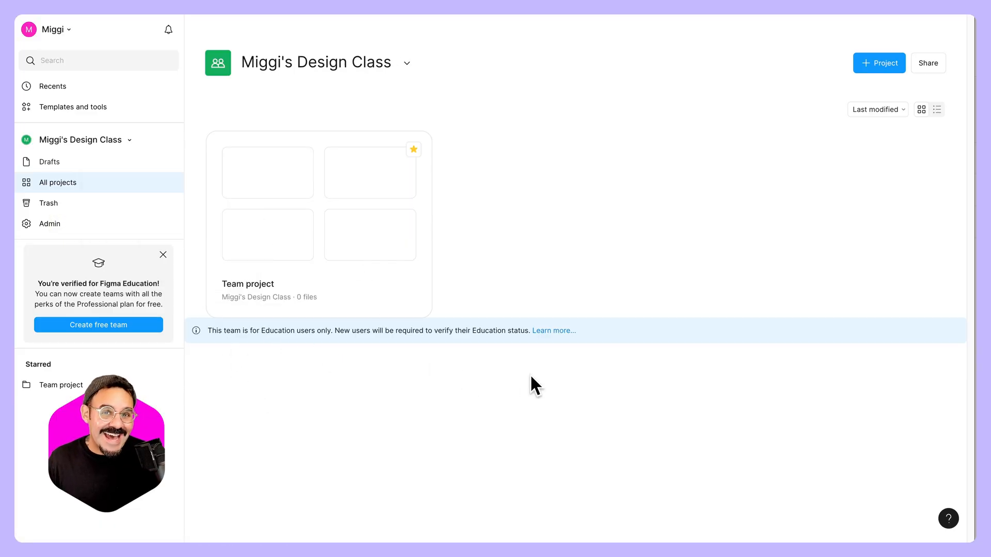
{"action": "mouse_move", "coordinate": [719, 248]}
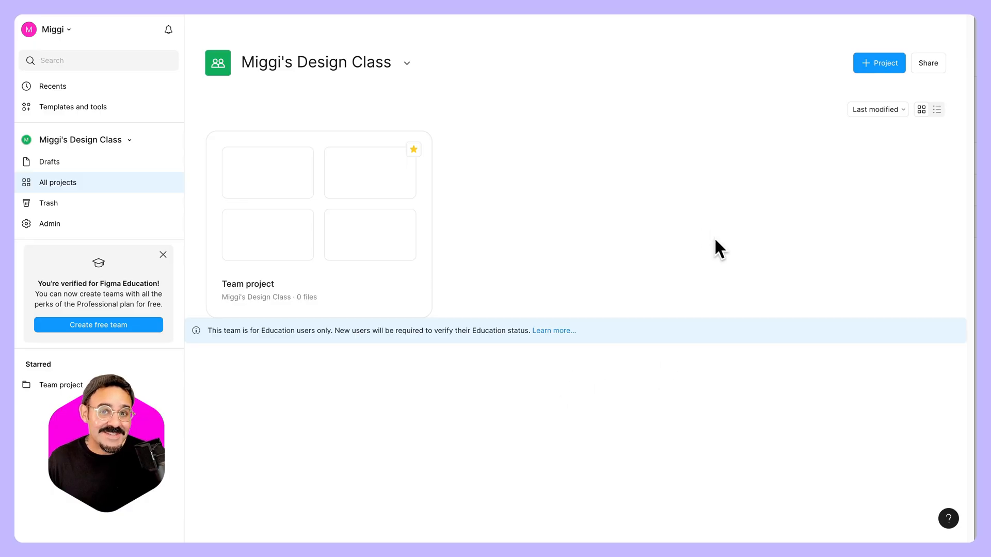
{"action": "mouse_move", "coordinate": [845, 178]}
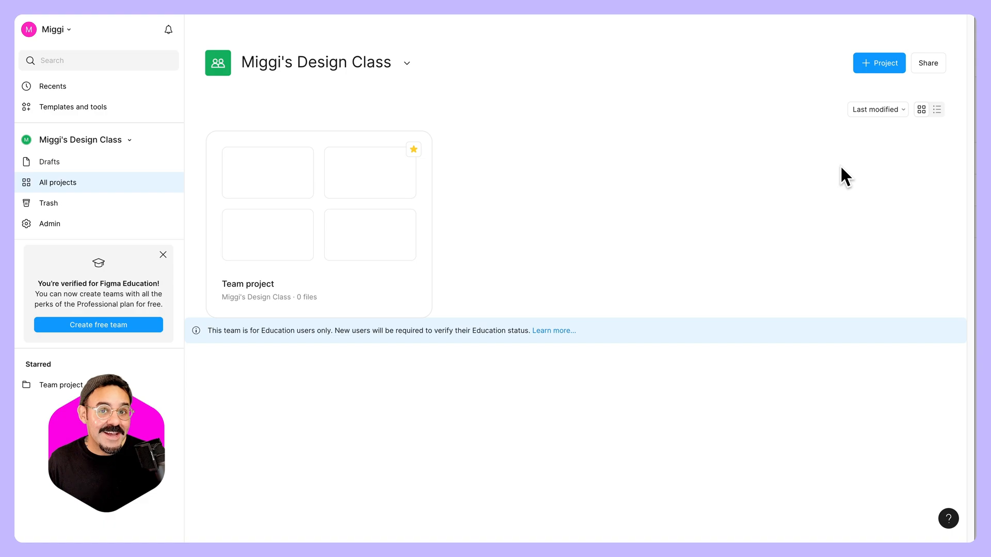
{"action": "mouse_move", "coordinate": [839, 181]}
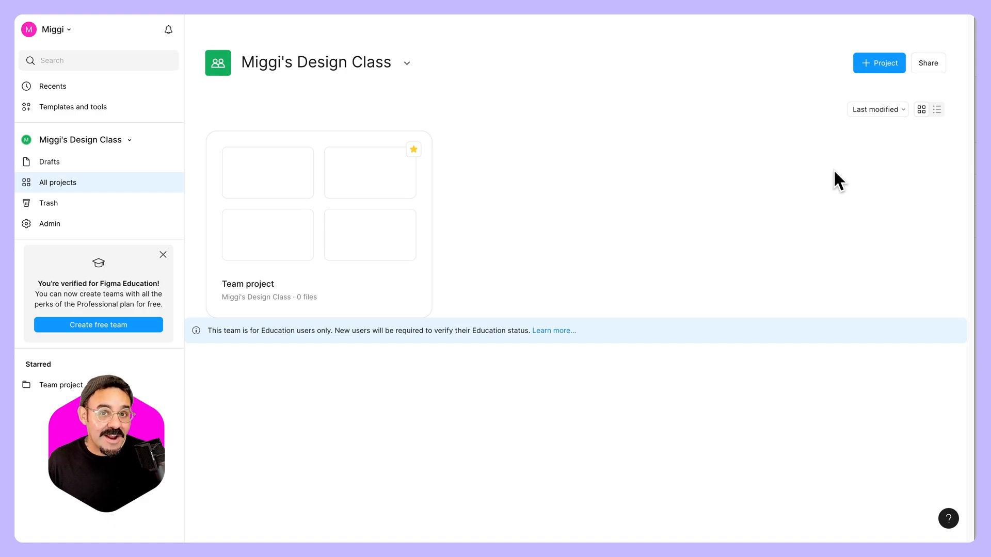
{"action": "mouse_move", "coordinate": [927, 82]}
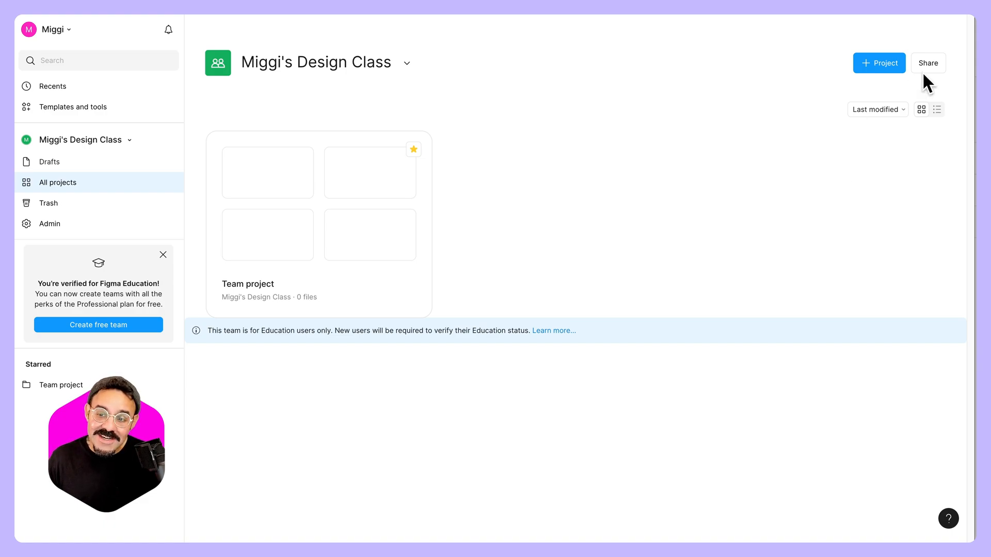
Copy the Design Class edit-access invite link, view its Reset/Turn off options, and close.
{"action": "left_click", "coordinate": [928, 63]}
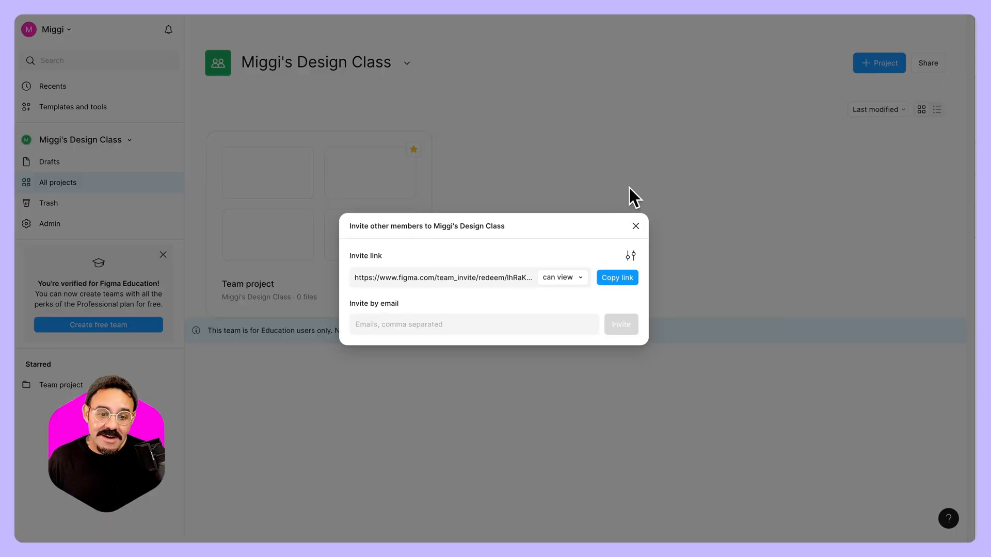
{"action": "mouse_move", "coordinate": [451, 285]}
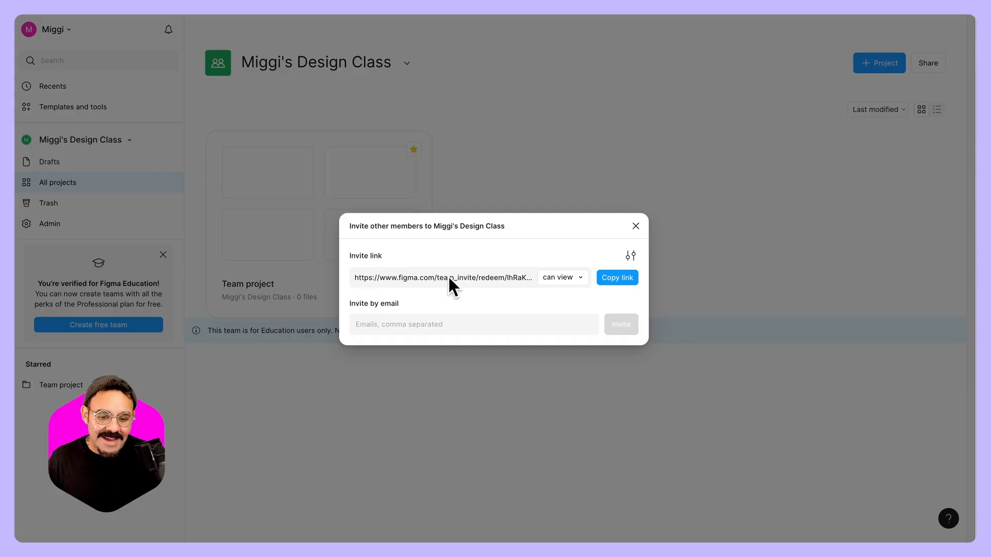
{"action": "left_click", "coordinate": [559, 277]}
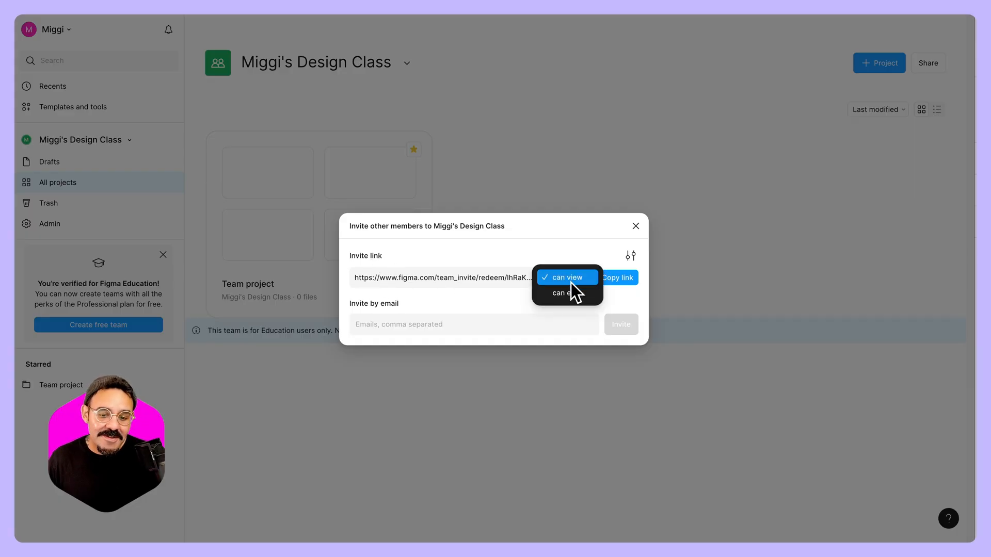
{"action": "left_click", "coordinate": [559, 292]}
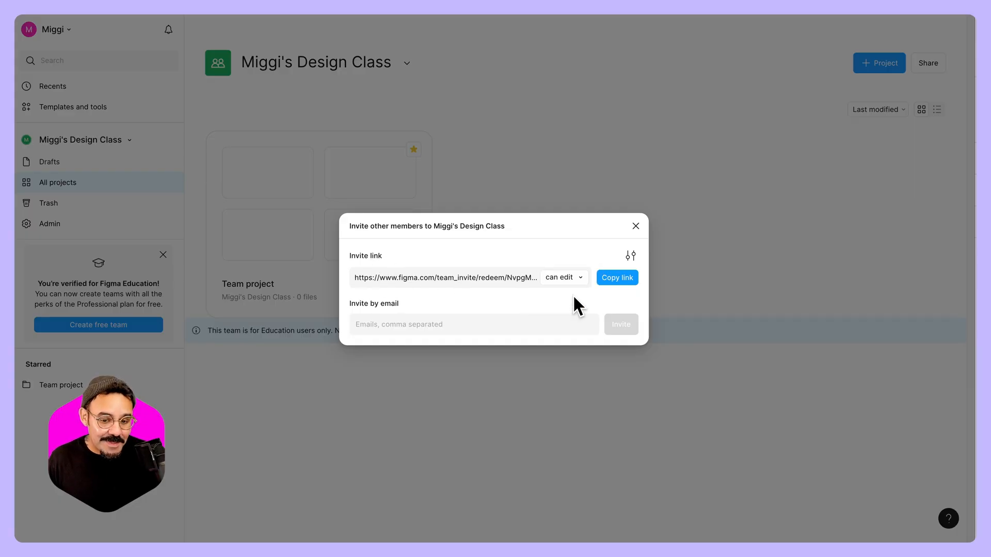
{"action": "left_click", "coordinate": [562, 276]}
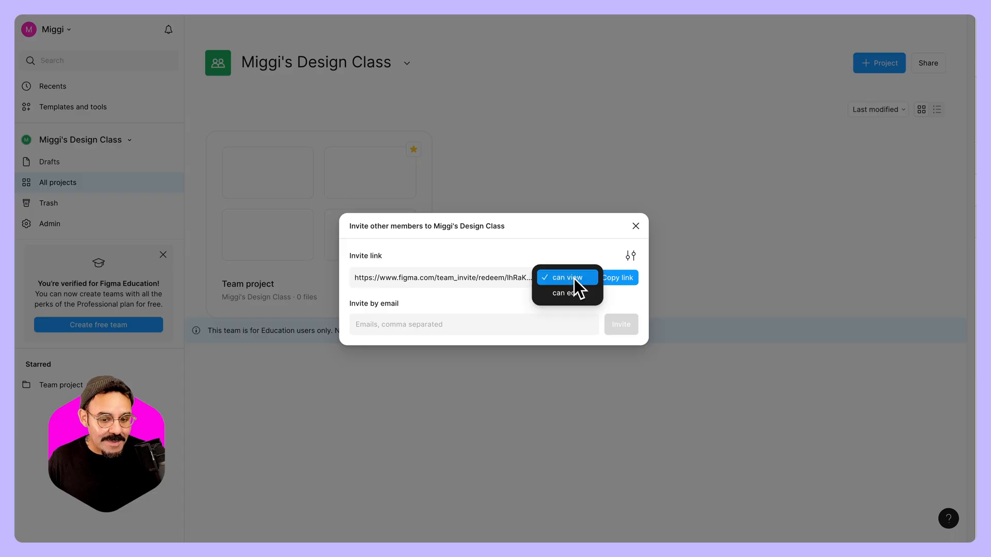
{"action": "left_click", "coordinate": [562, 293]}
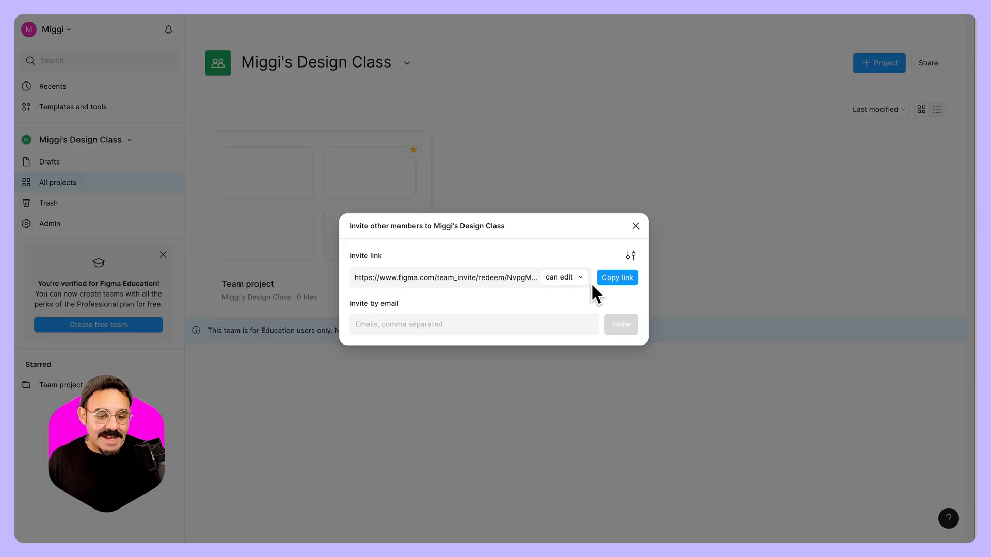
{"action": "left_click", "coordinate": [616, 278]}
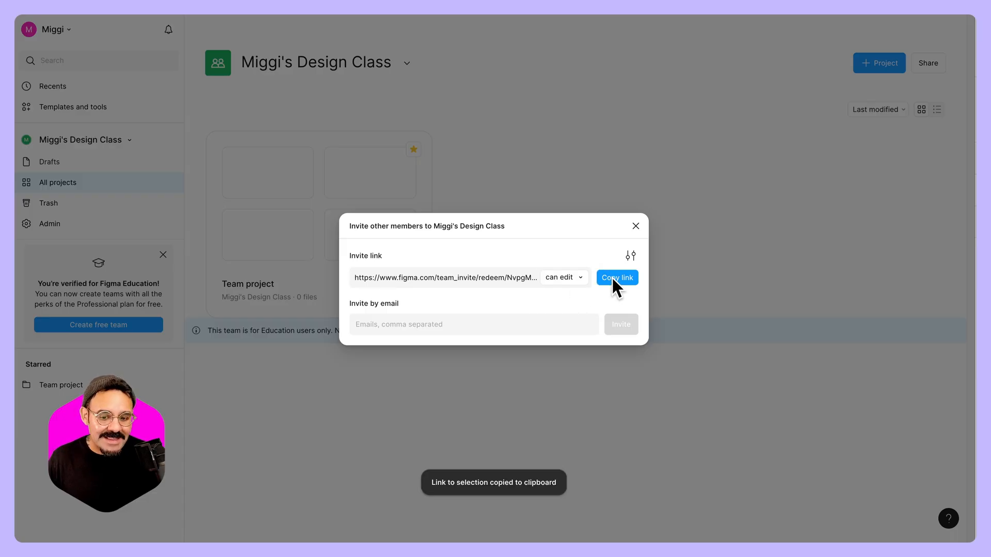
{"action": "mouse_move", "coordinate": [563, 429]}
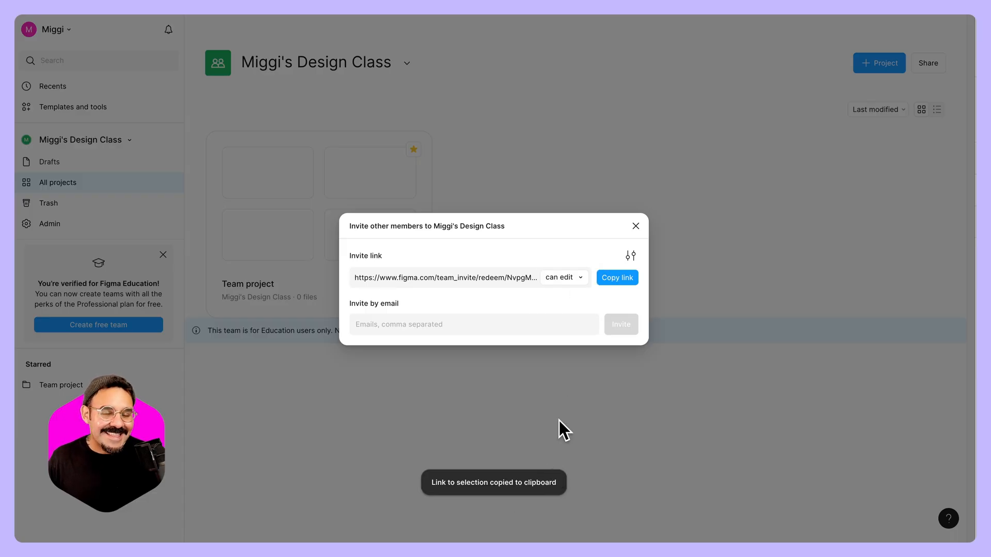
{"action": "mouse_move", "coordinate": [570, 422]}
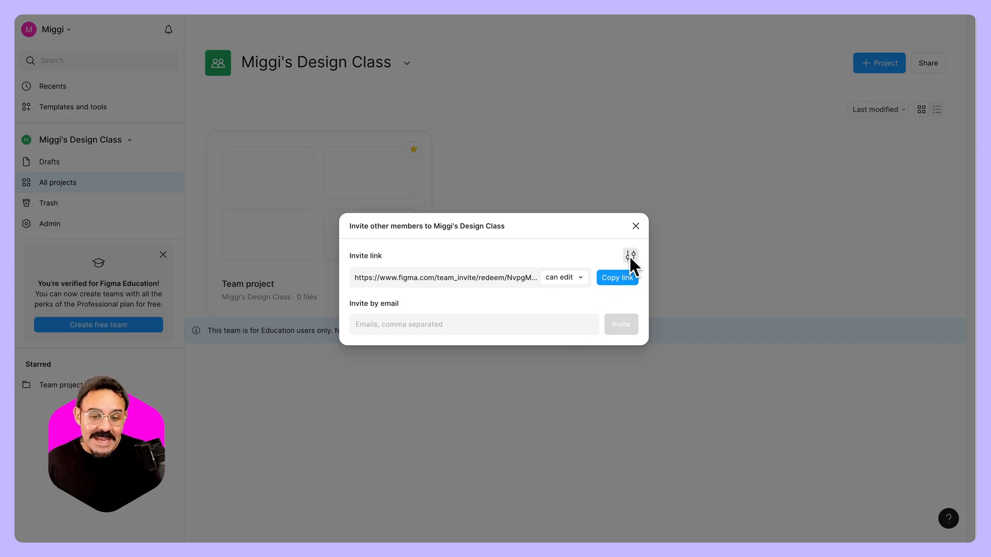
{"action": "left_click", "coordinate": [630, 255]}
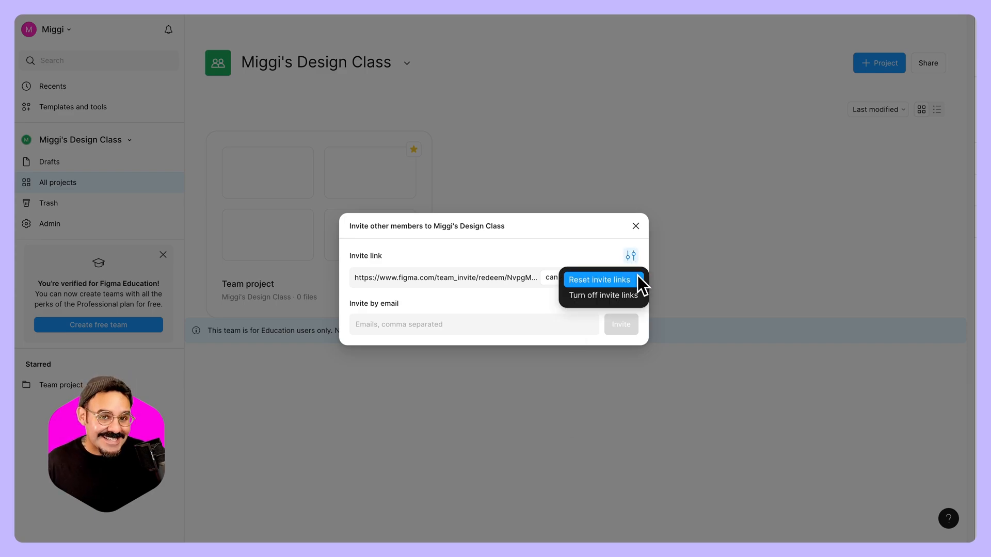
{"action": "mouse_move", "coordinate": [642, 297]}
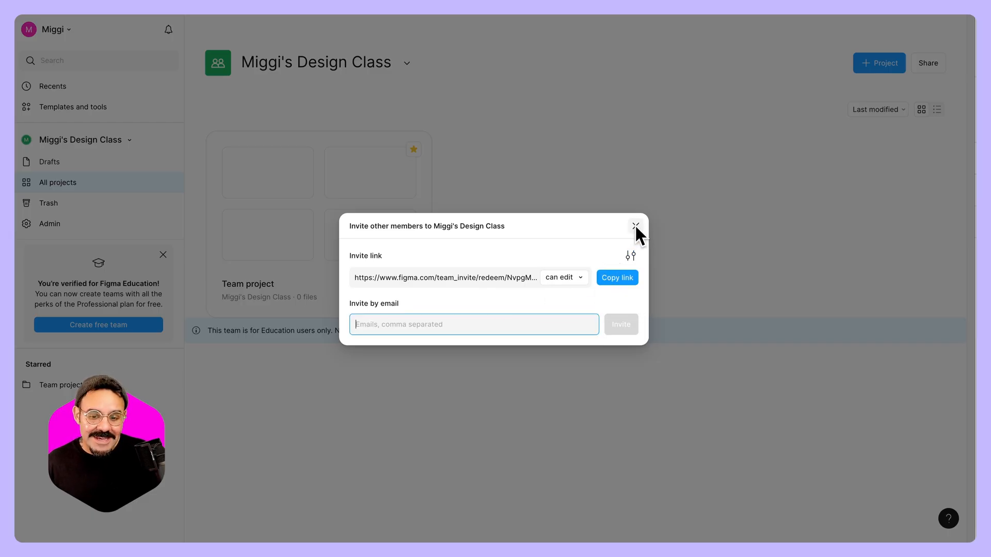
{"action": "left_click", "coordinate": [636, 226]}
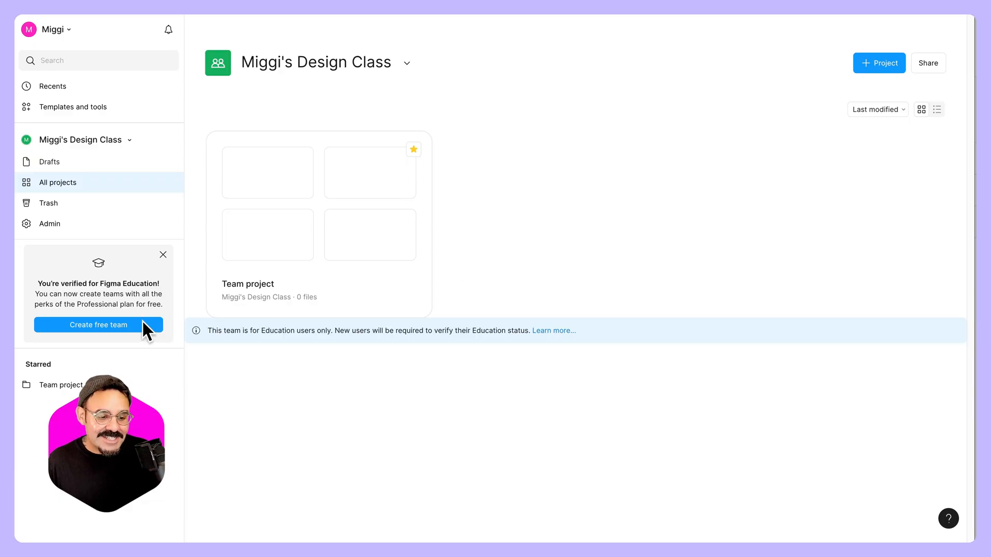
Create a free team named 'Dev class'.
{"action": "left_click", "coordinate": [98, 325]}
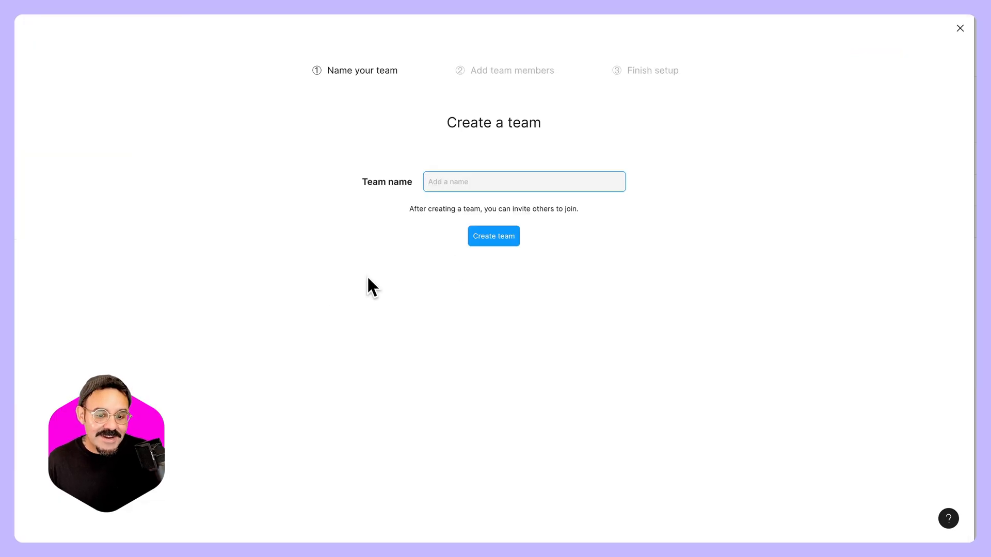
{"action": "mouse_move", "coordinate": [461, 181]}
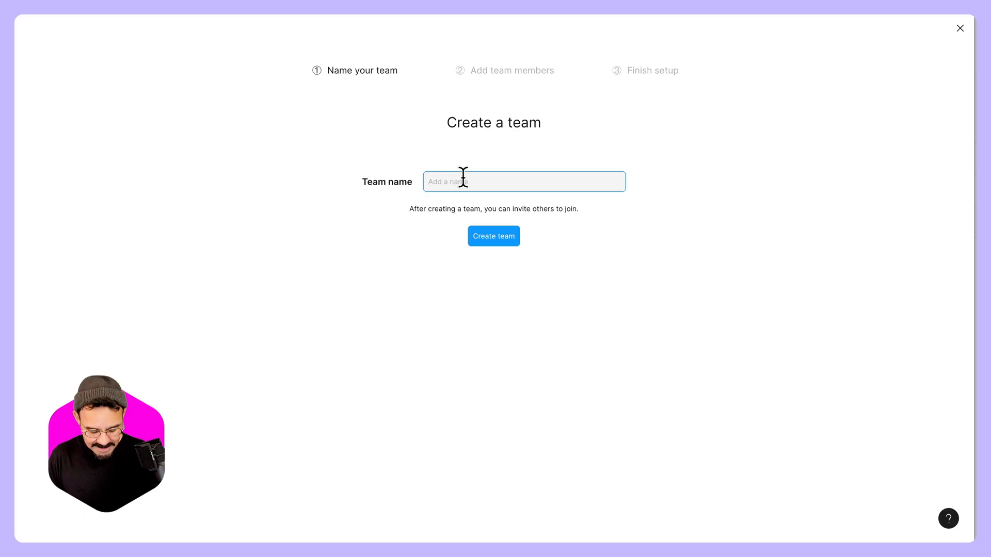
{"action": "type", "text": "Dev class"}
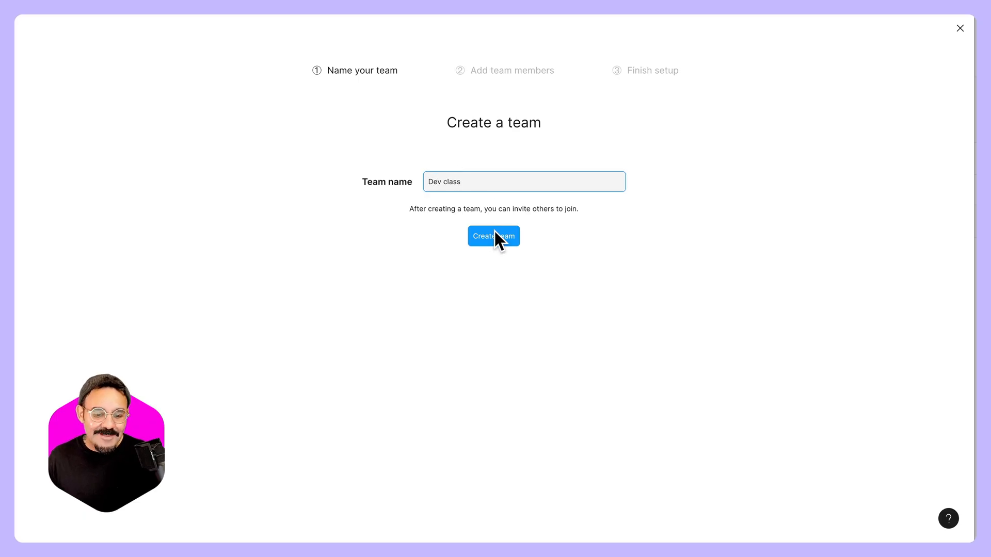
{"action": "left_click", "coordinate": [493, 236]}
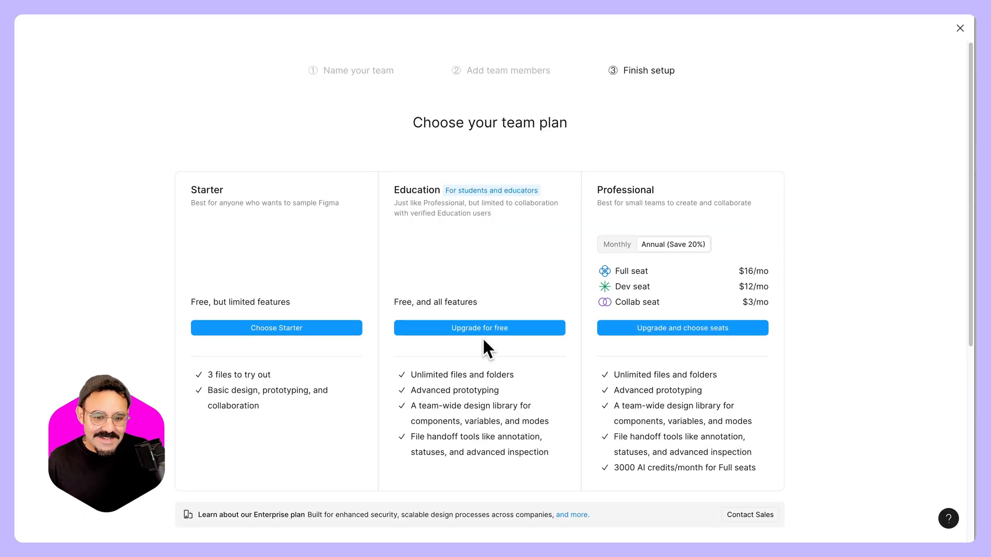
{"action": "mouse_move", "coordinate": [449, 285]}
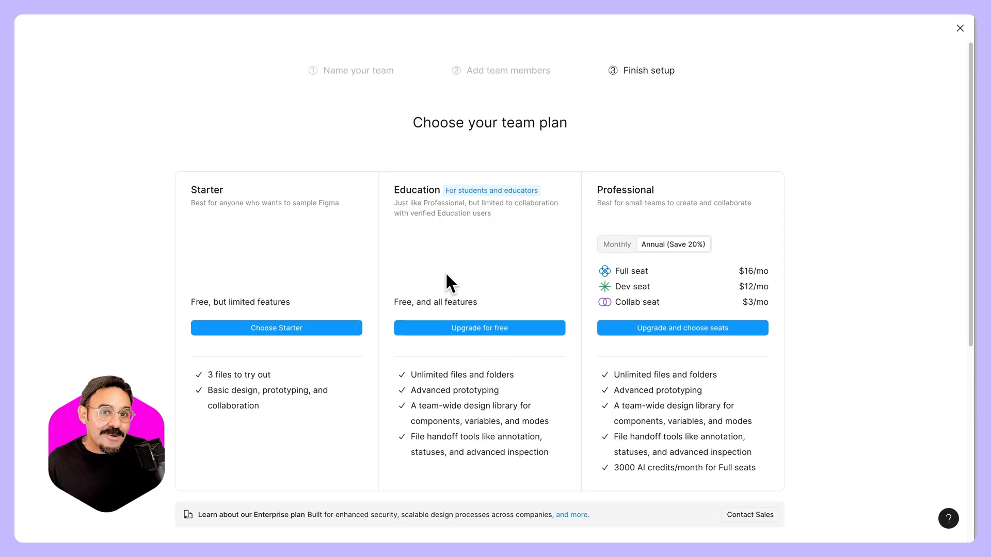
{"action": "mouse_move", "coordinate": [468, 272]}
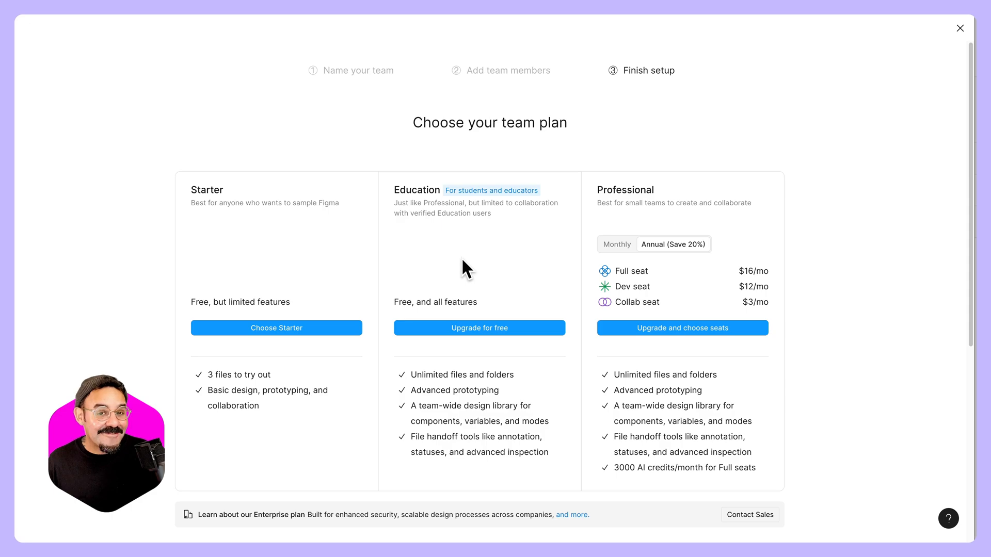
{"action": "mouse_move", "coordinate": [445, 278]}
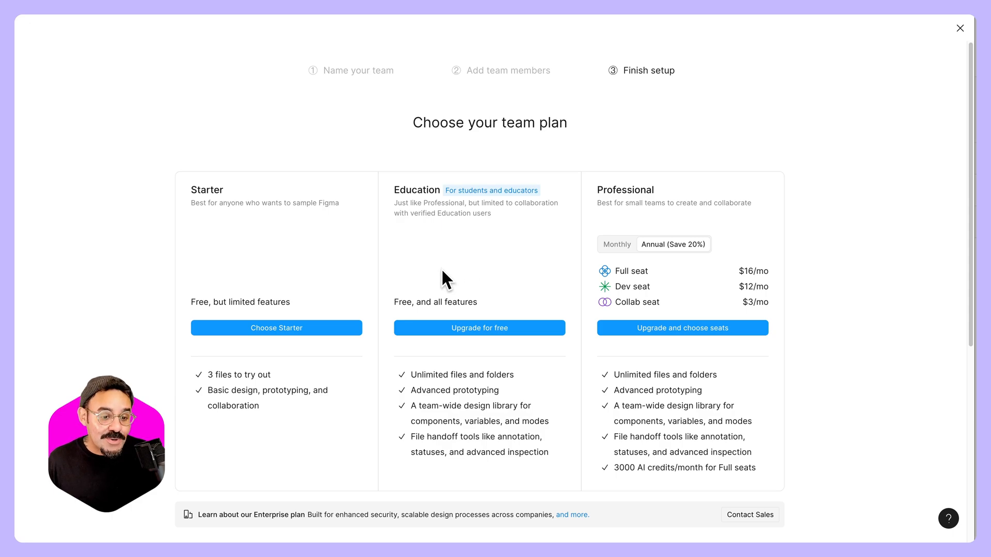
{"action": "mouse_move", "coordinate": [689, 317]}
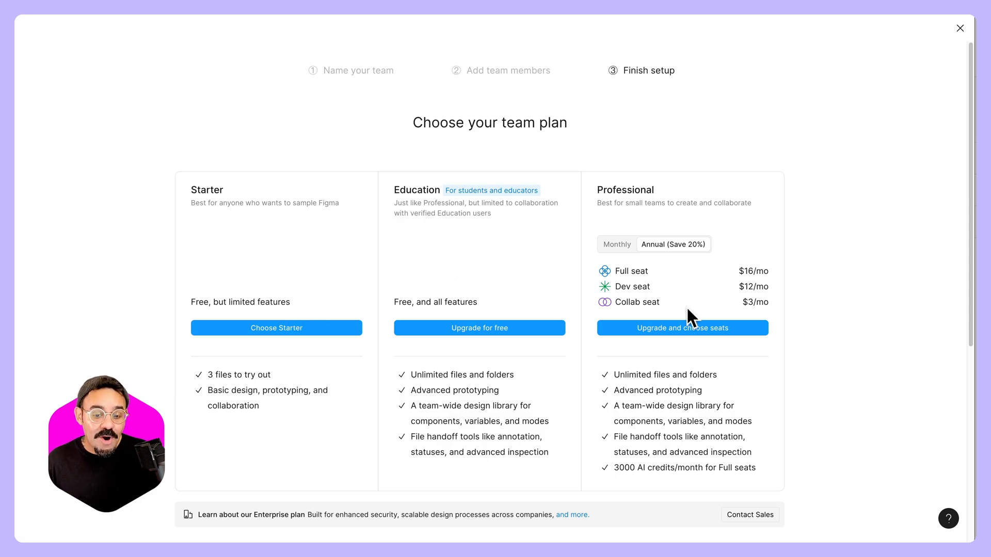
{"action": "mouse_move", "coordinate": [490, 338]}
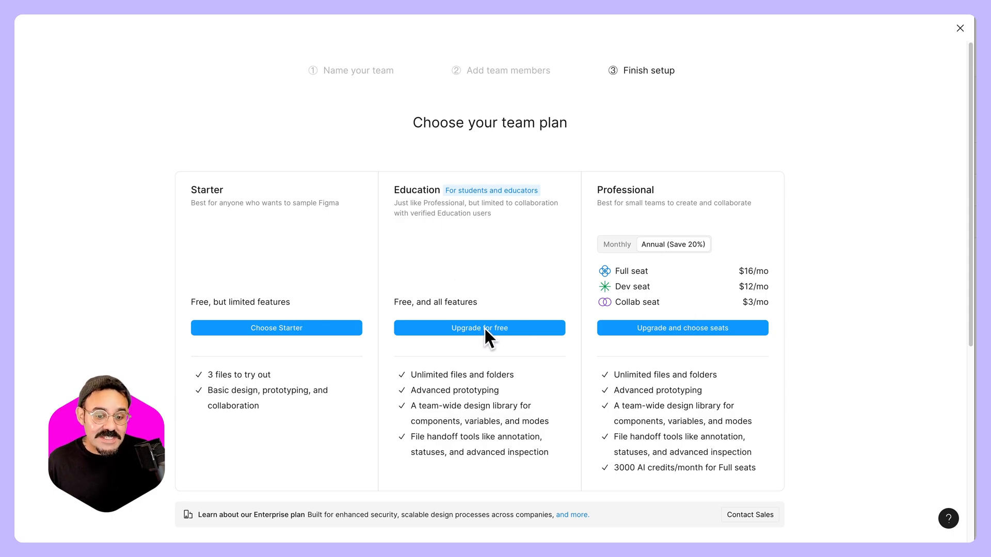
Upgrade Dev class to the free Education plan, accepting the terms.
{"action": "left_click", "coordinate": [478, 328]}
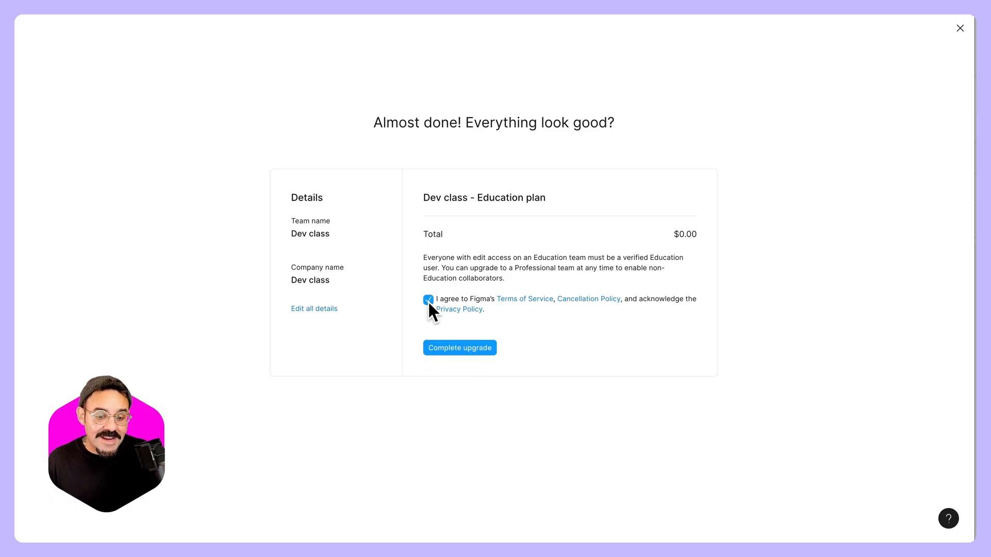
{"action": "mouse_move", "coordinate": [464, 357]}
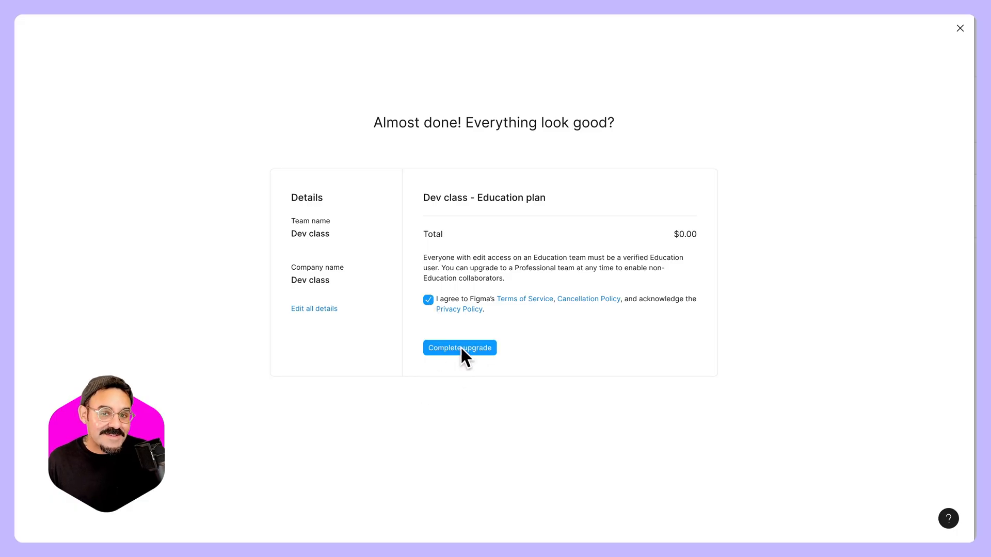
{"action": "left_click", "coordinate": [459, 347]}
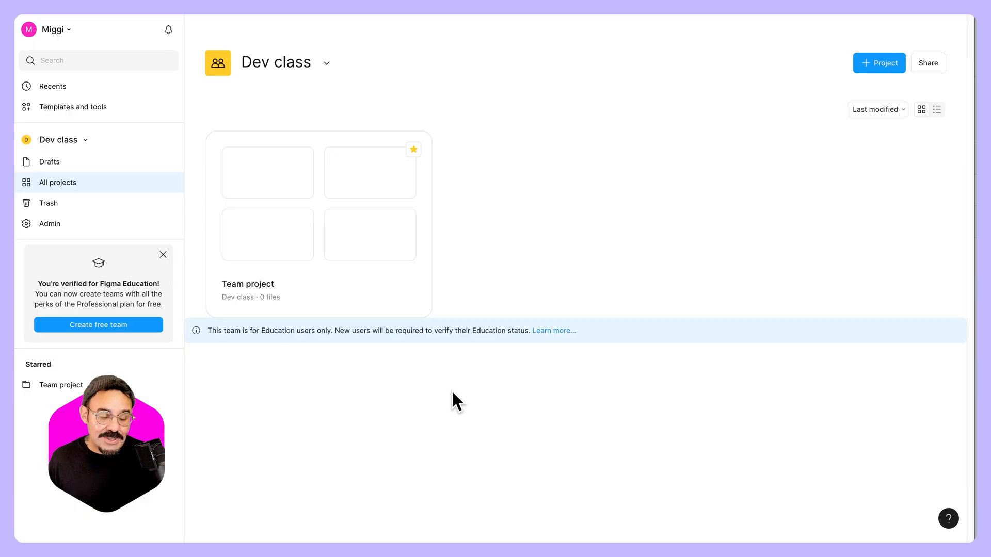
Switch from Dev class to the course team using the sidebar team dropdown.
{"action": "left_click", "coordinate": [59, 140]}
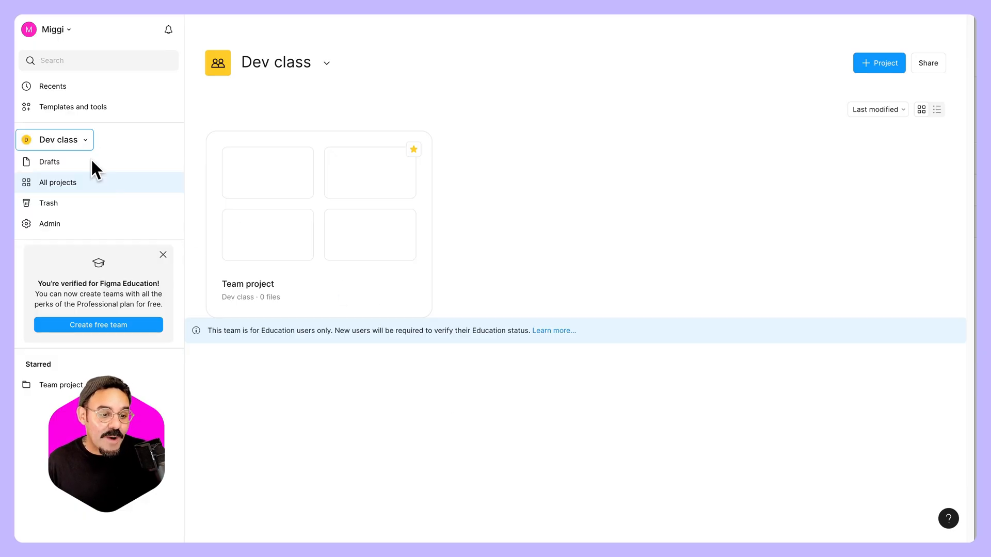
{"action": "left_click", "coordinate": [60, 140]}
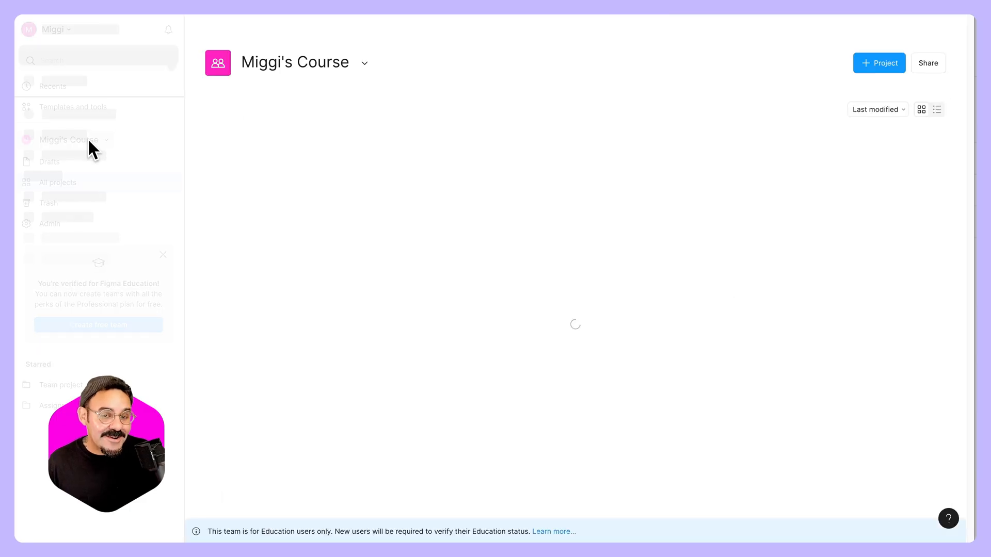
{"action": "left_click", "coordinate": [65, 140]}
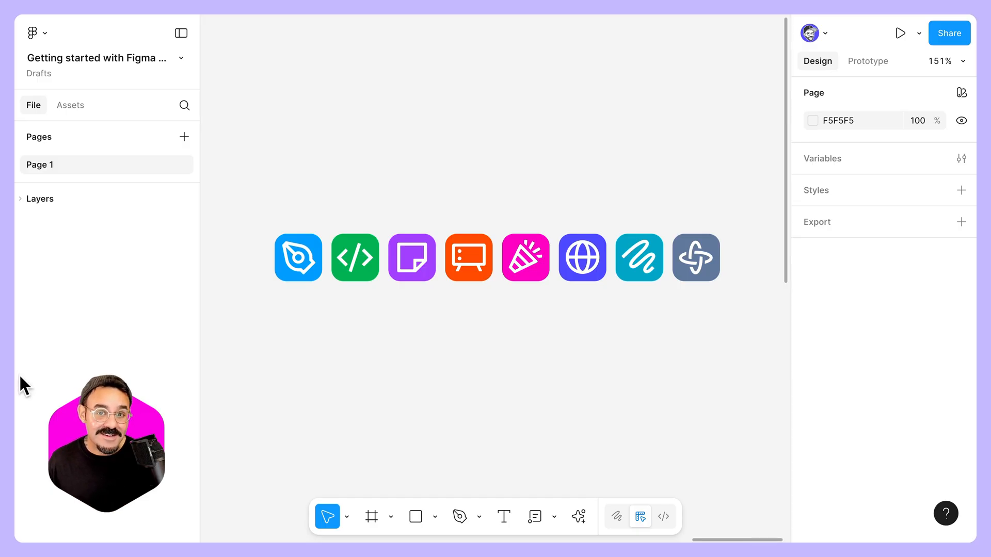
{"action": "mouse_move", "coordinate": [385, 397]}
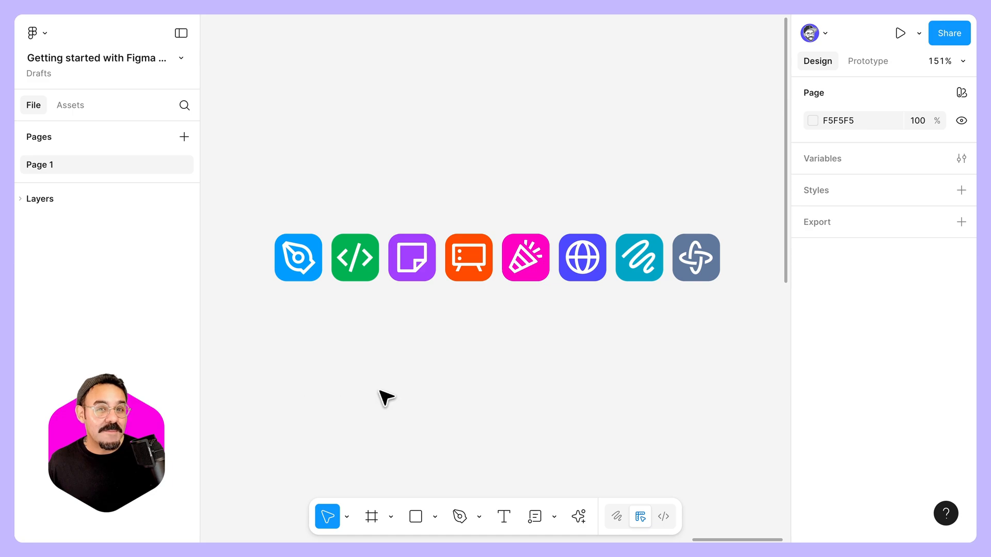
{"action": "mouse_move", "coordinate": [438, 409]}
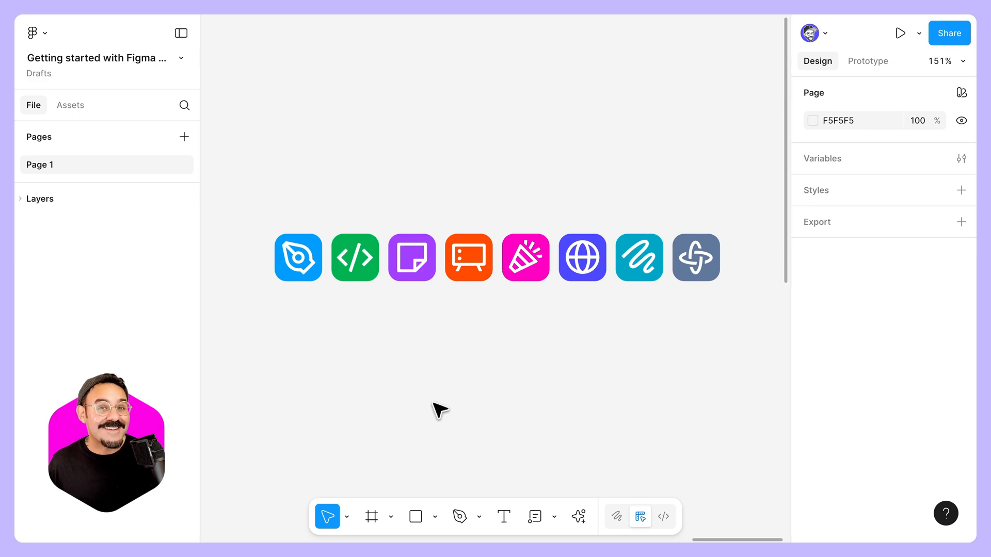
{"action": "mouse_move", "coordinate": [485, 394]}
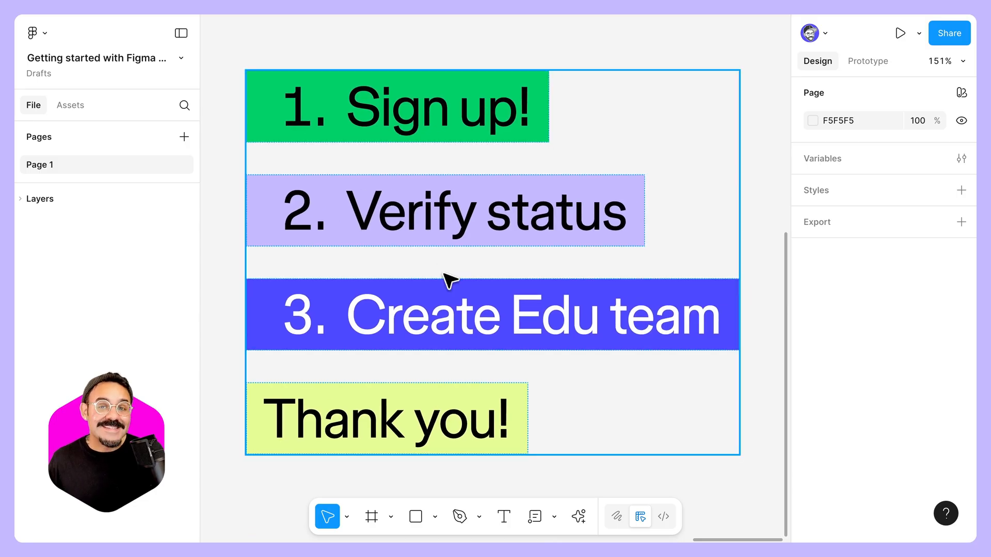
Deselect the frame to view the recap: Sign up, Verify status, Create Edu team, Thank you.
{"action": "left_click", "coordinate": [226, 361]}
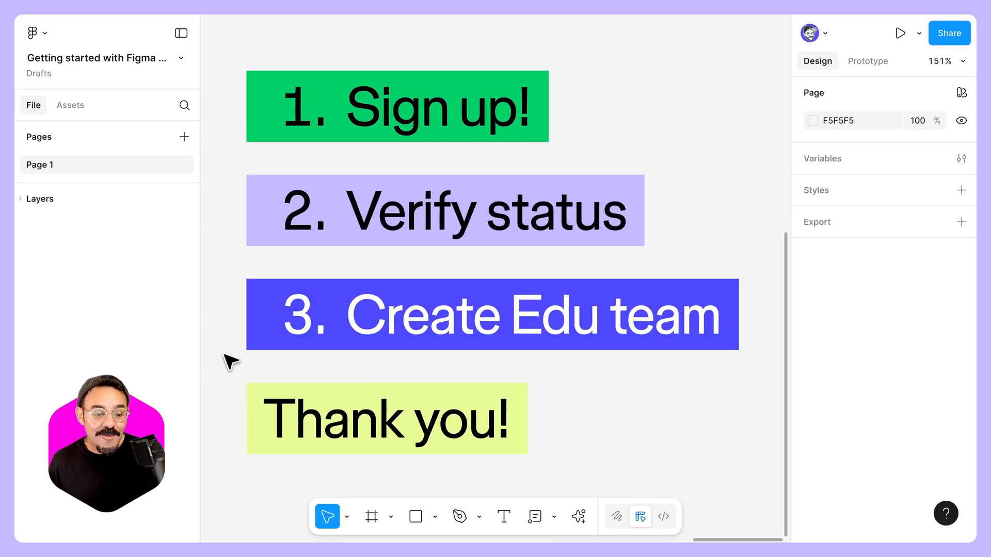